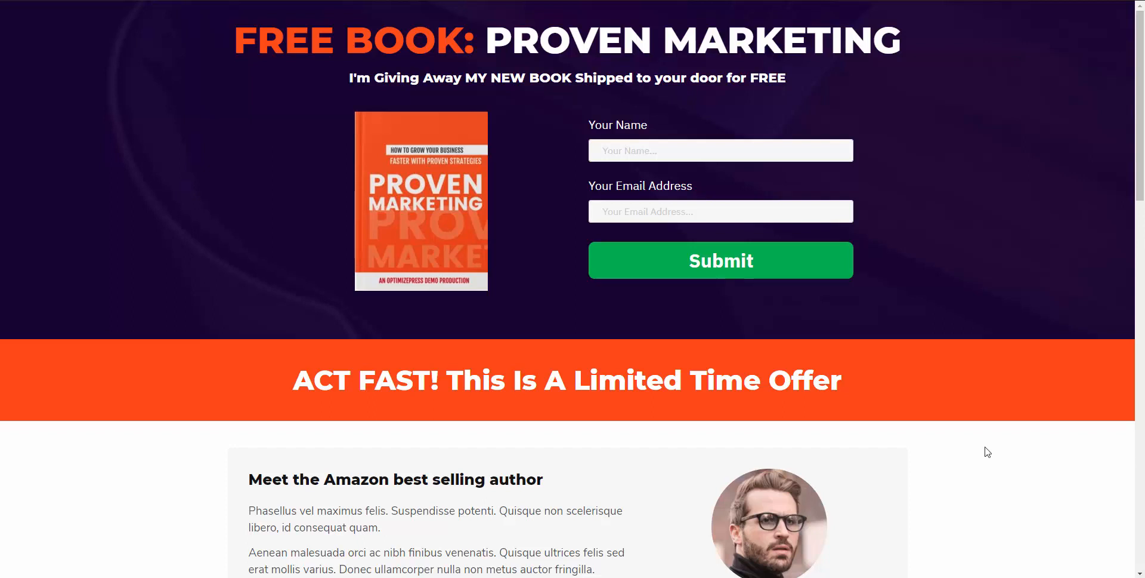
{"action": "mouse_move", "coordinate": [969, 385]}
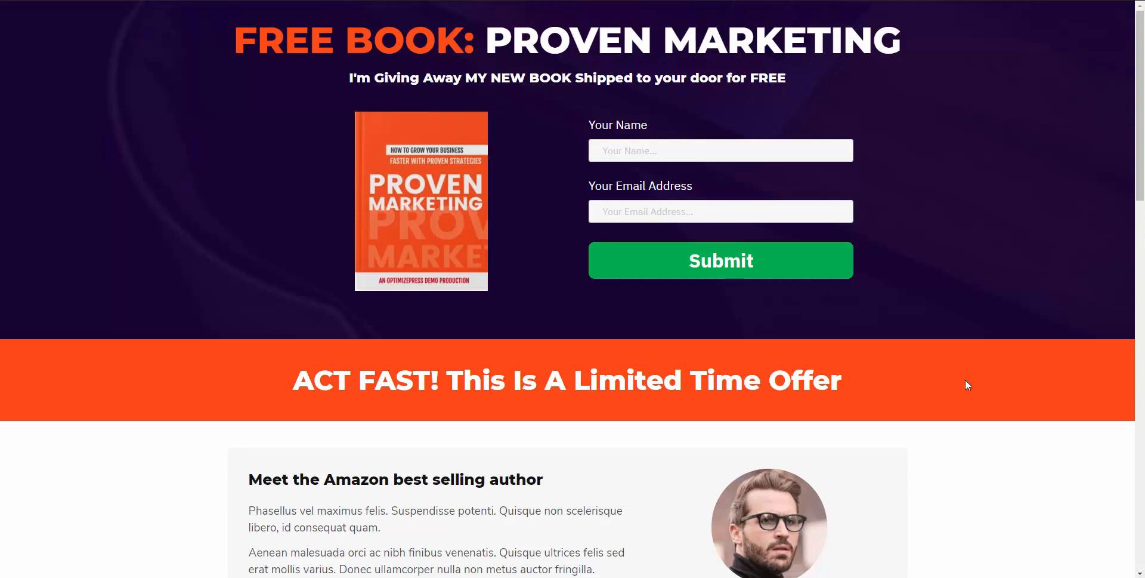
{"action": "mouse_move", "coordinate": [582, 165]}
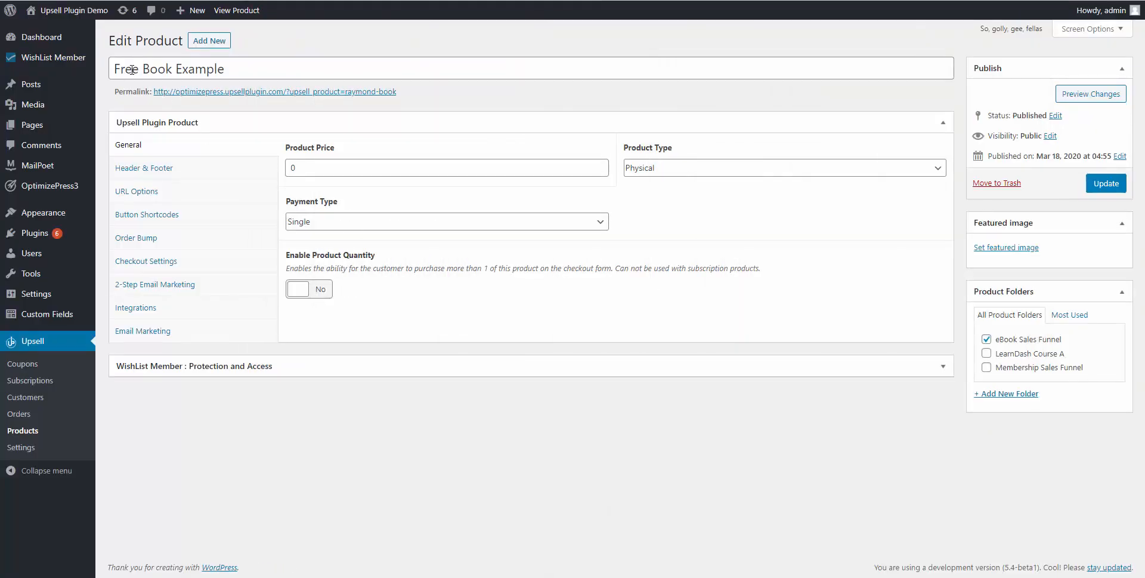
{"action": "mouse_move", "coordinate": [24, 430]}
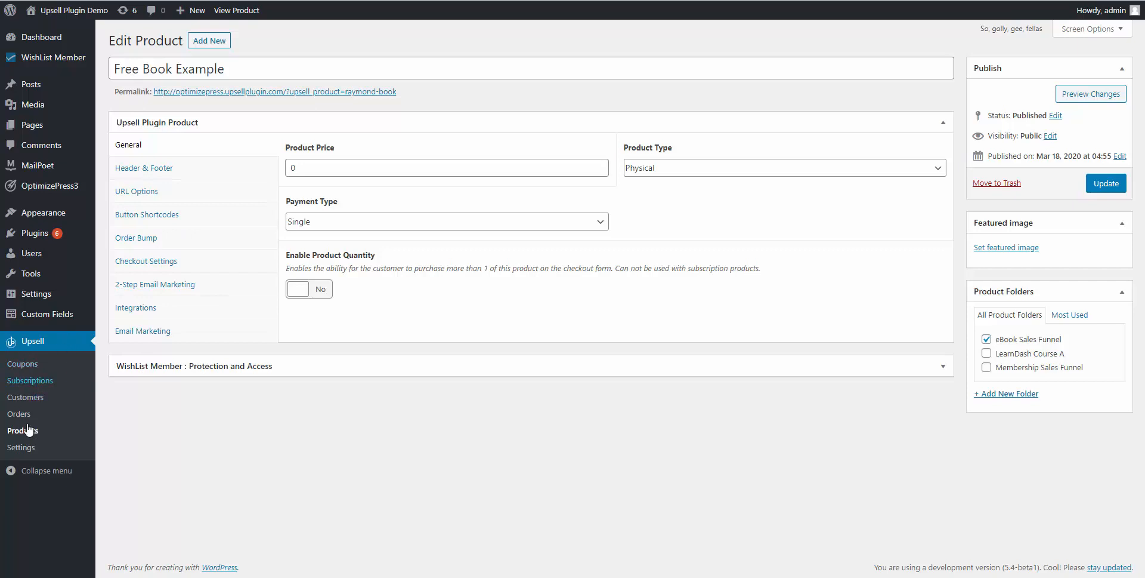
{"action": "mouse_move", "coordinate": [205, 85]}
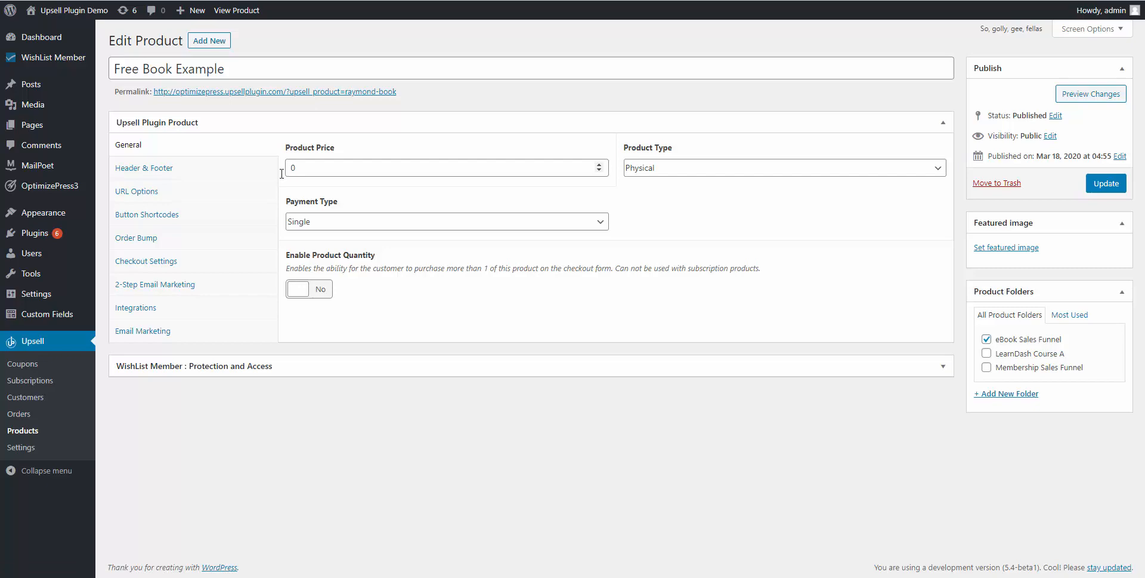
{"action": "mouse_move", "coordinate": [147, 215]}
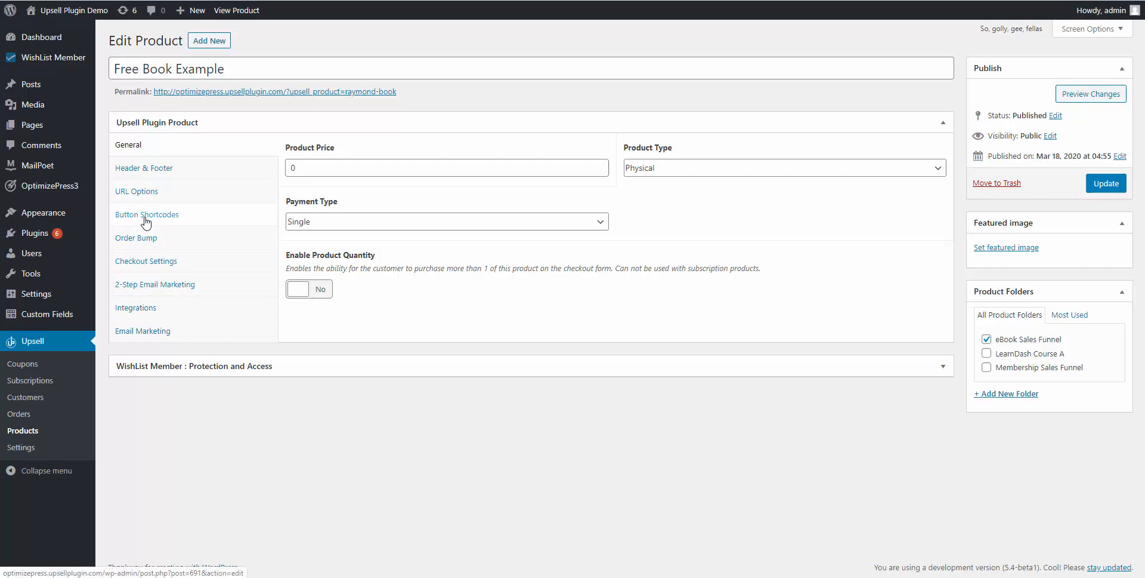
{"action": "mouse_move", "coordinate": [138, 220]}
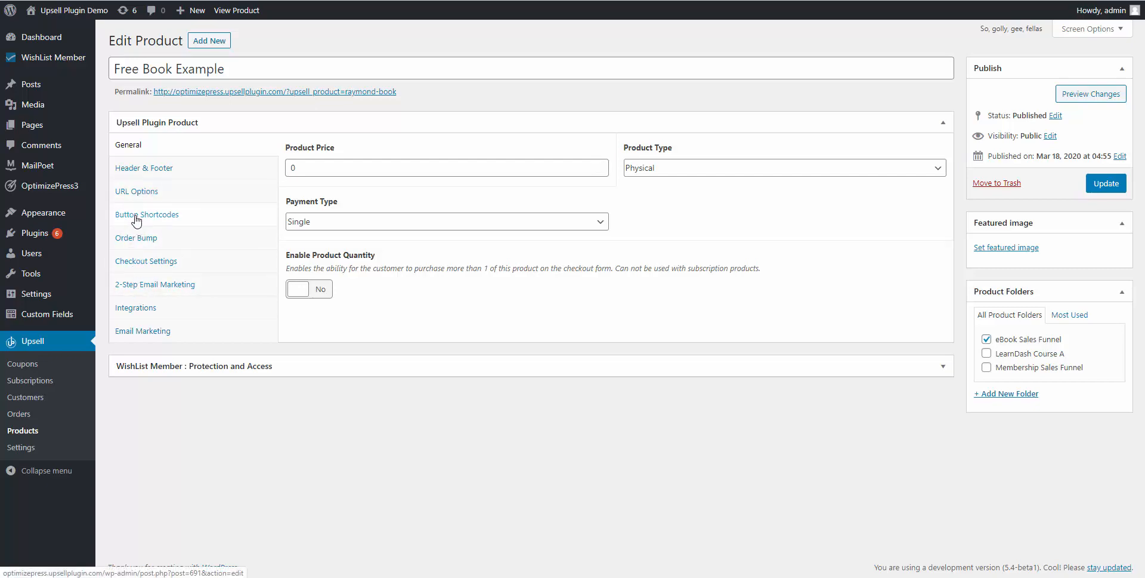
{"action": "left_click", "coordinate": [146, 214]}
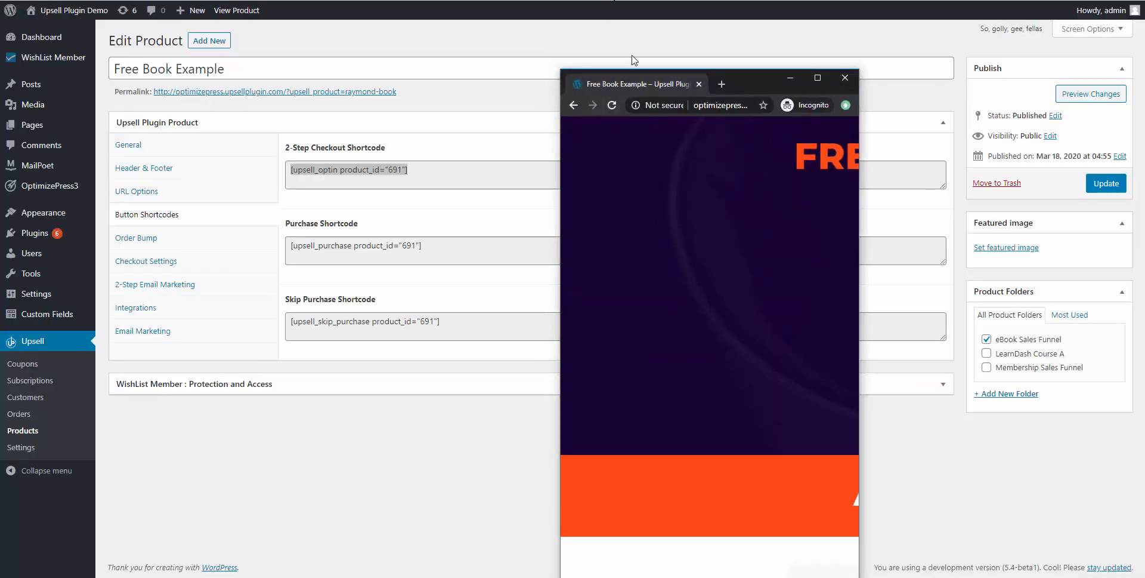
{"action": "left_click", "coordinate": [845, 78]}
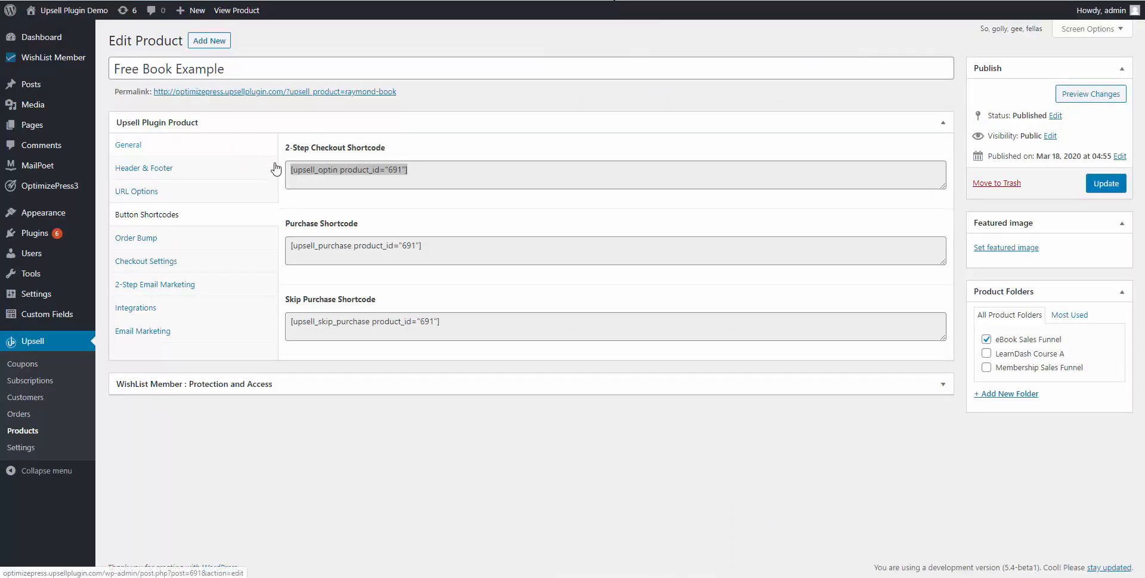
{"action": "mouse_move", "coordinate": [364, 160]}
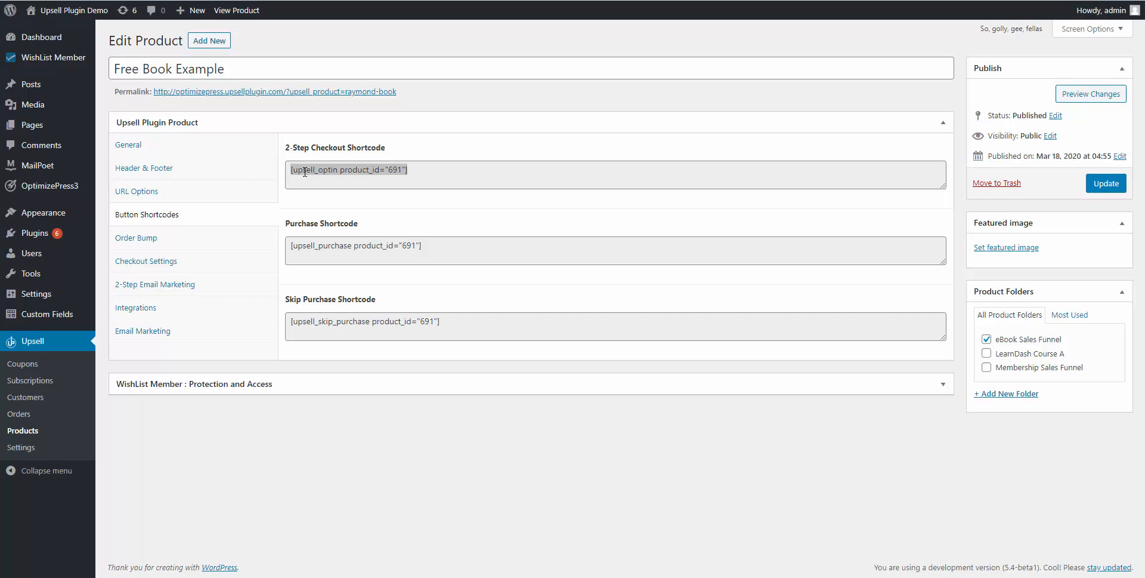
{"action": "left_click", "coordinate": [127, 144]}
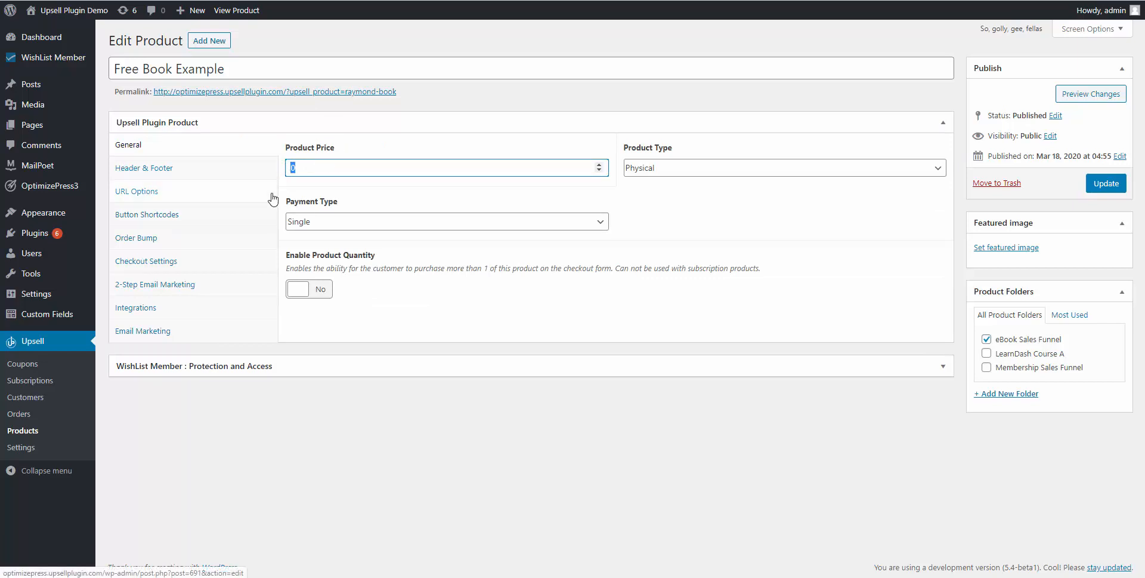
{"action": "mouse_move", "coordinate": [170, 217]}
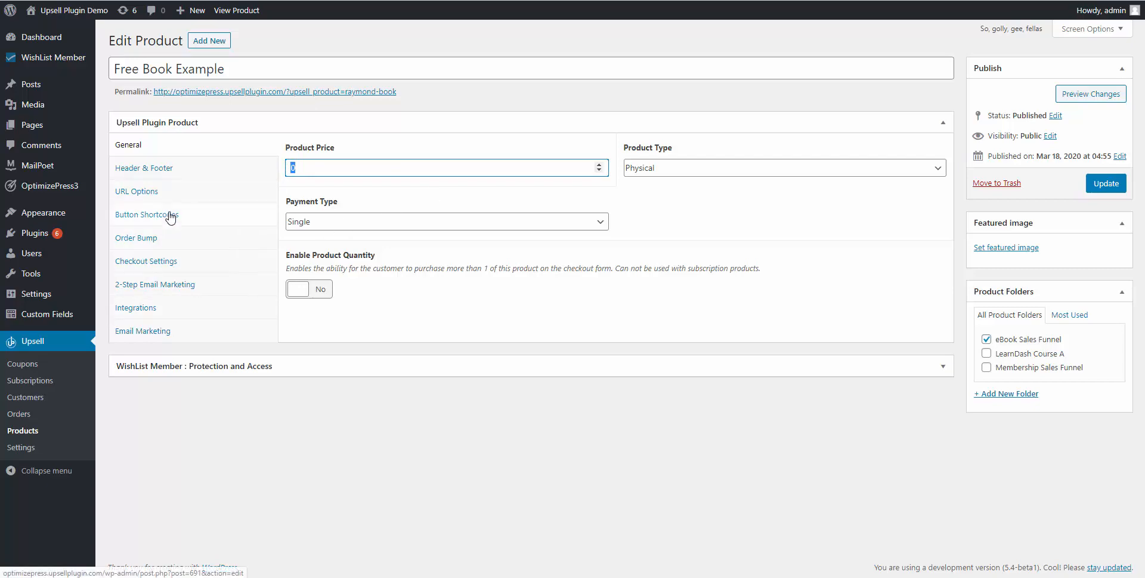
{"action": "left_click", "coordinate": [136, 191]}
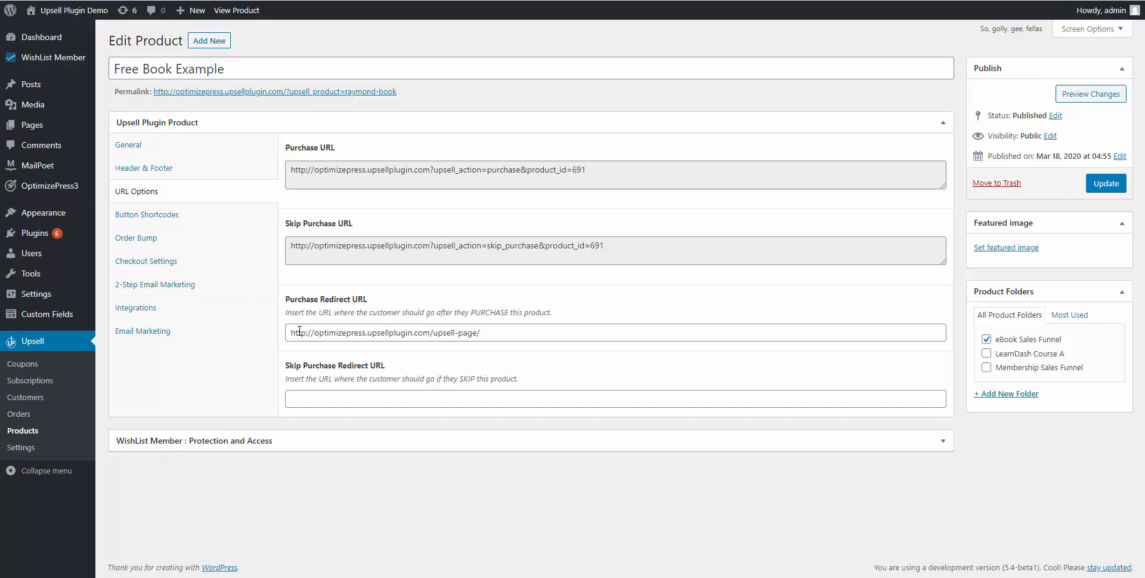
{"action": "mouse_move", "coordinate": [408, 329]}
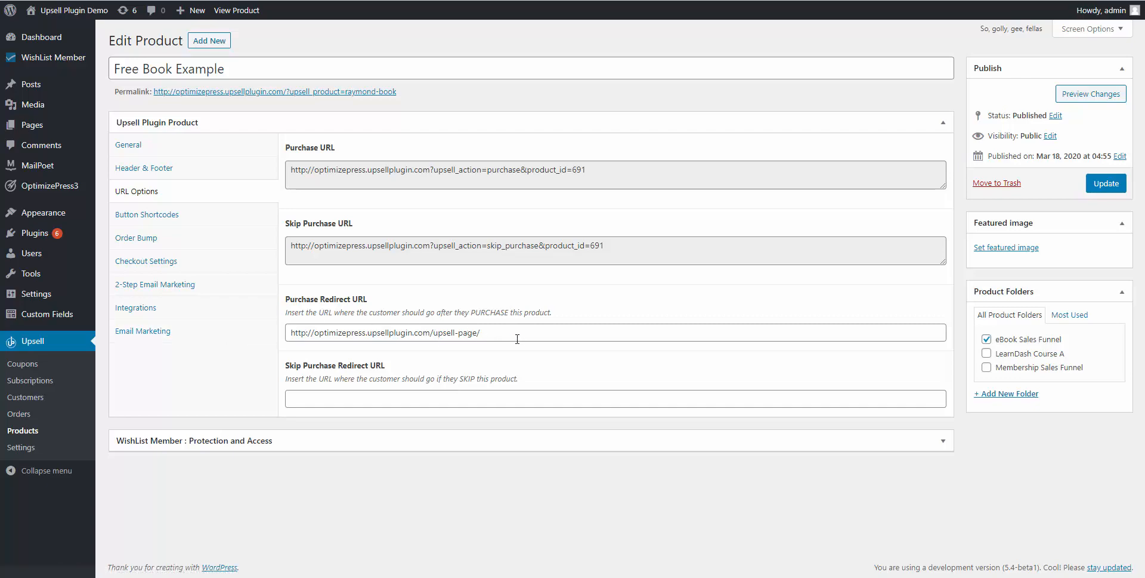
{"action": "mouse_move", "coordinate": [395, 322]}
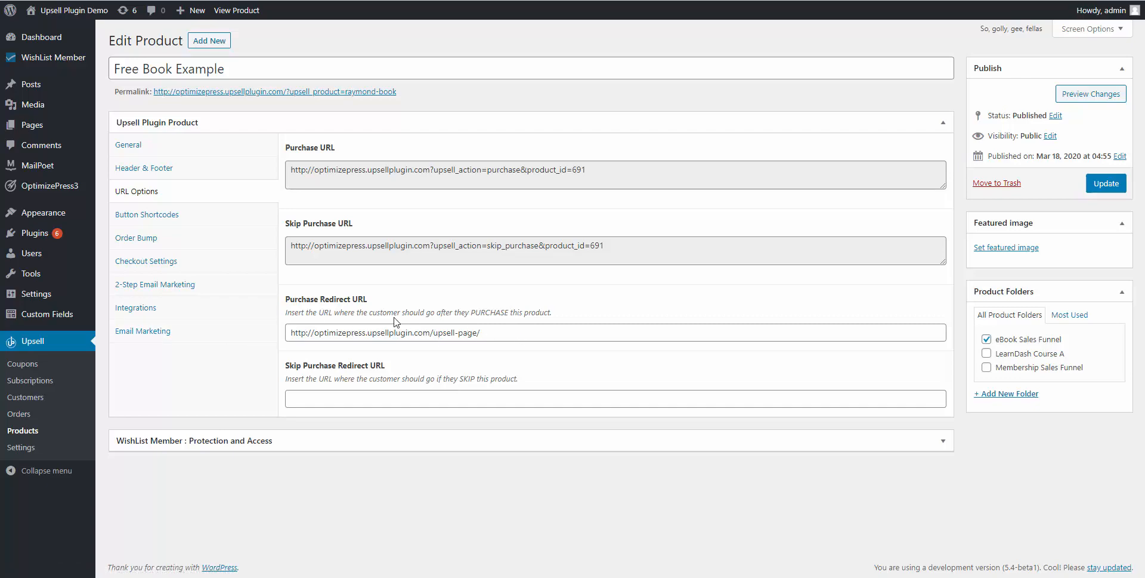
{"action": "mouse_move", "coordinate": [207, 201]}
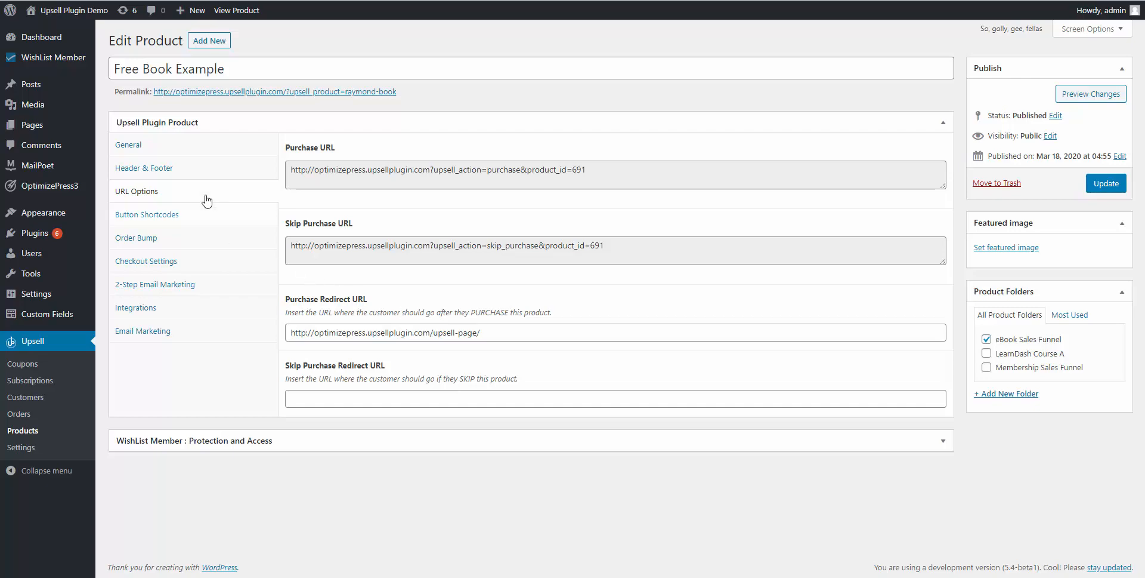
{"action": "mouse_move", "coordinate": [295, 222]}
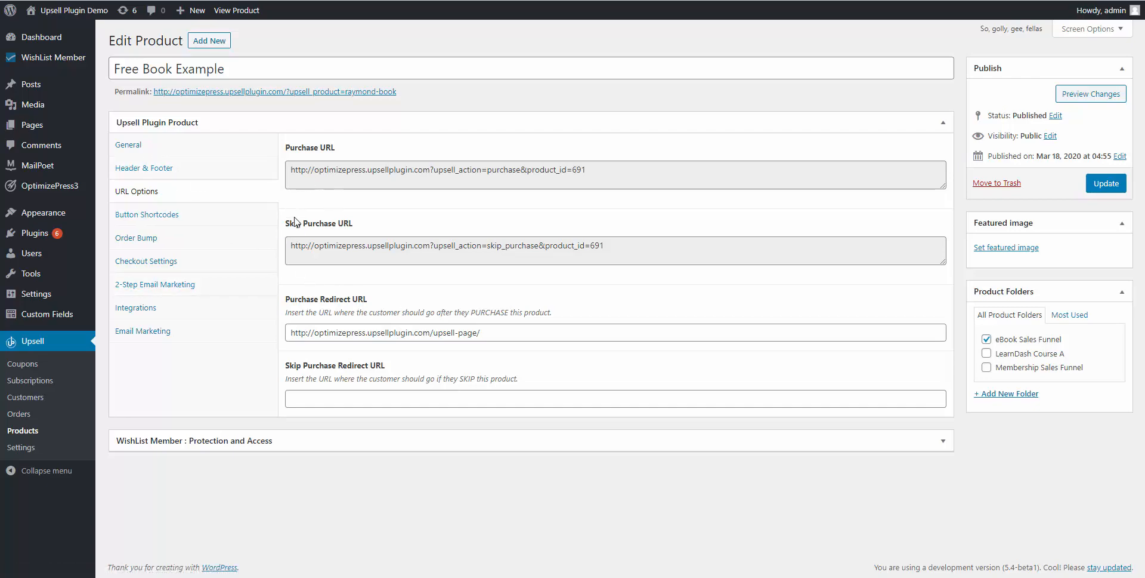
{"action": "mouse_move", "coordinate": [175, 284]}
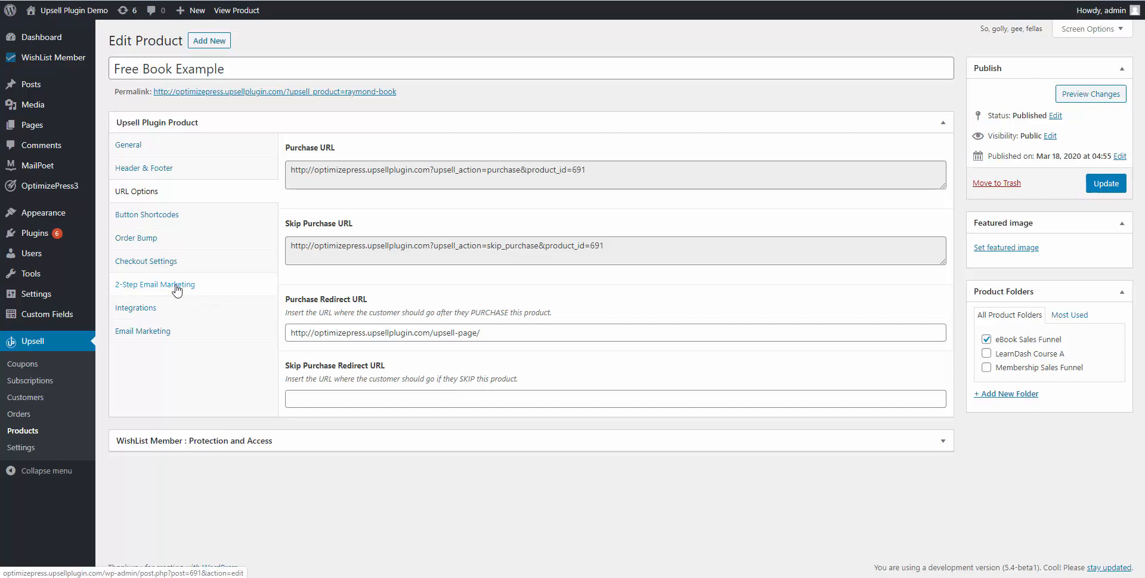
Open the 2-Step Email Marketing tab showing GetResponse with the free_book_example list.
{"action": "left_click", "coordinate": [154, 284]}
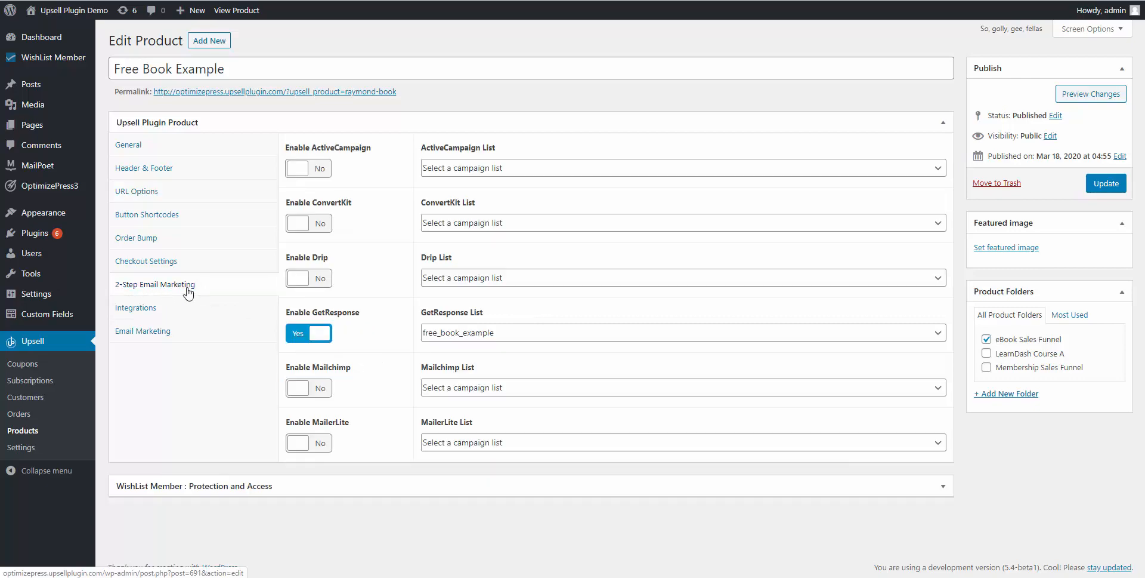
{"action": "mouse_move", "coordinate": [229, 290]}
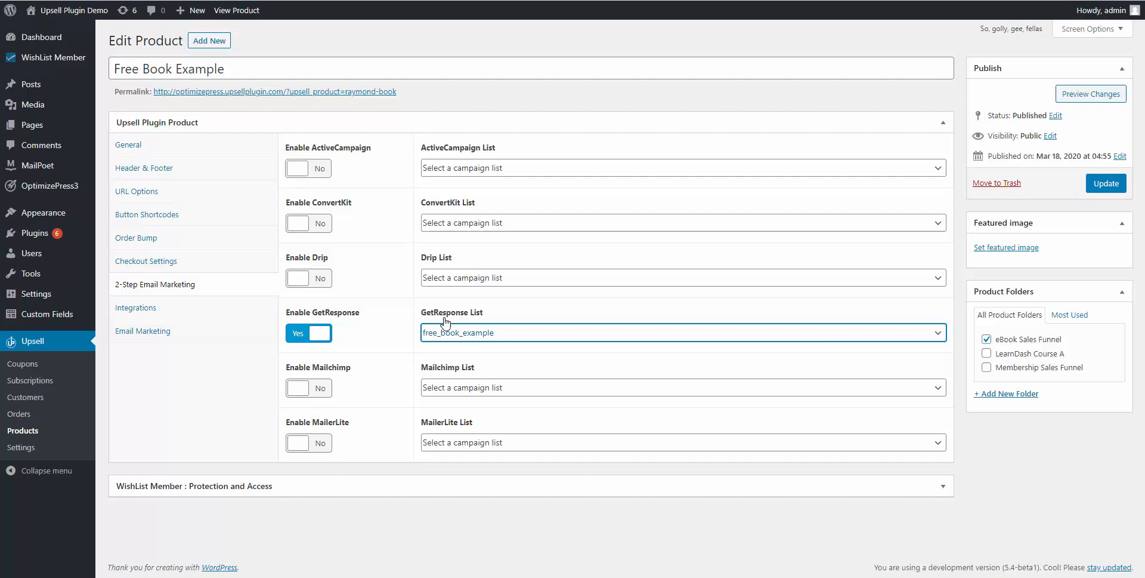
{"action": "mouse_move", "coordinate": [350, 321]}
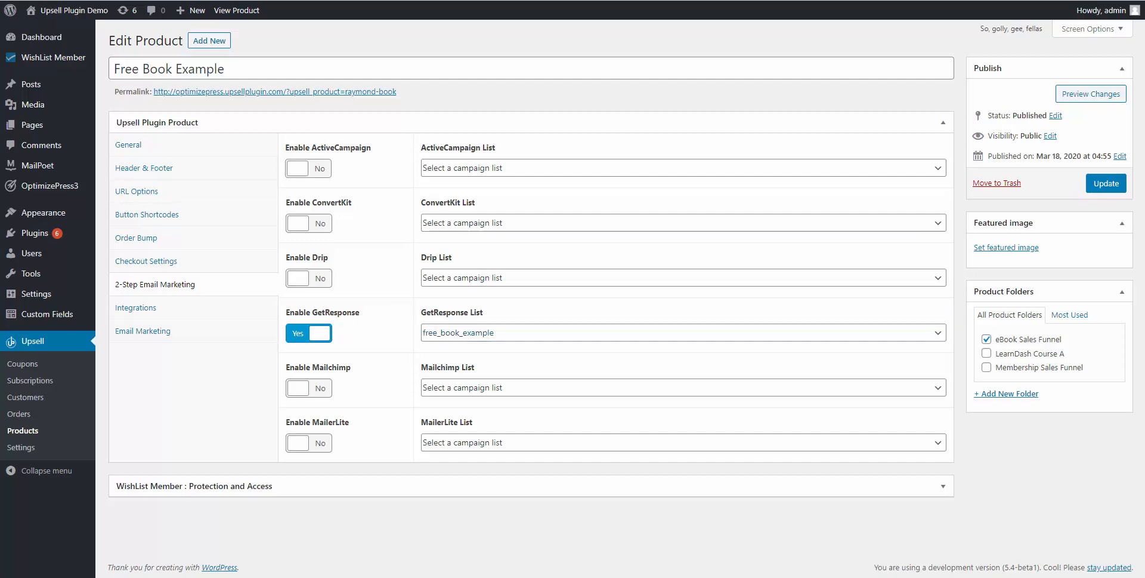
{"action": "left_click", "coordinate": [237, 10]}
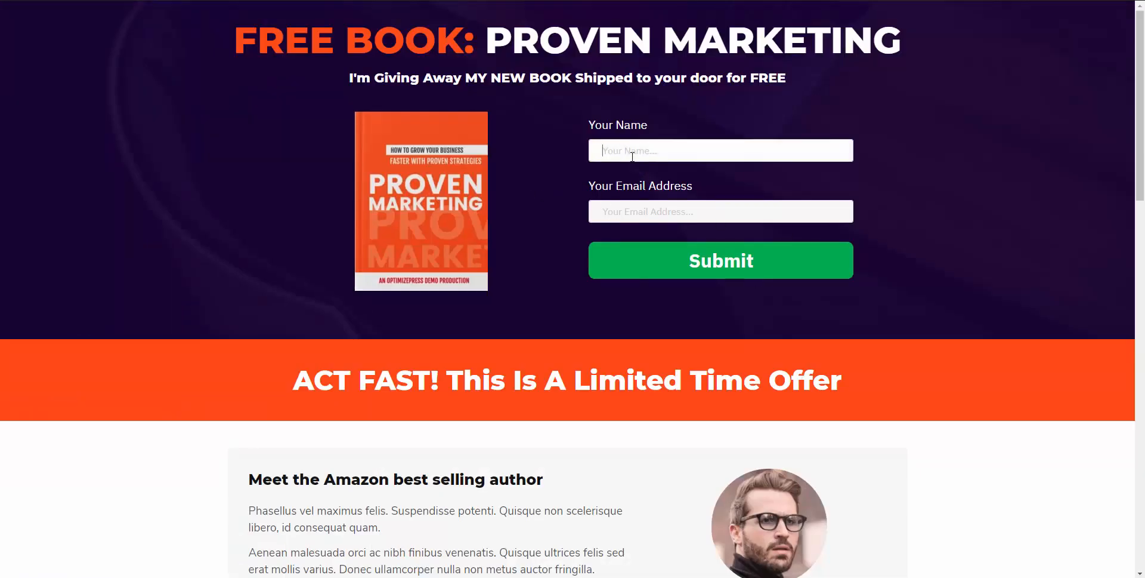
{"action": "type", "text": "Eric"}
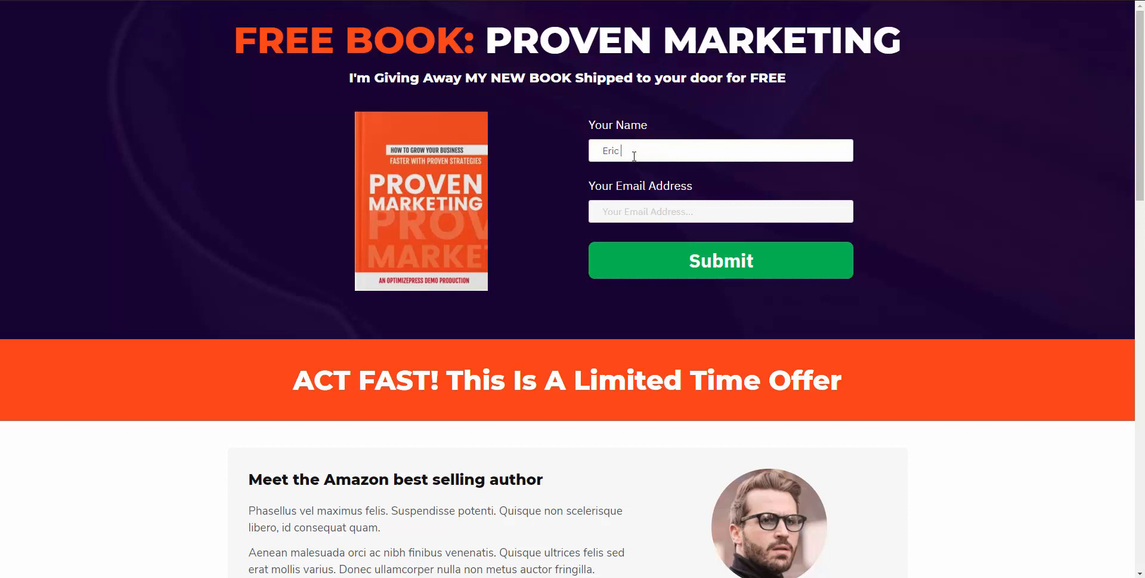
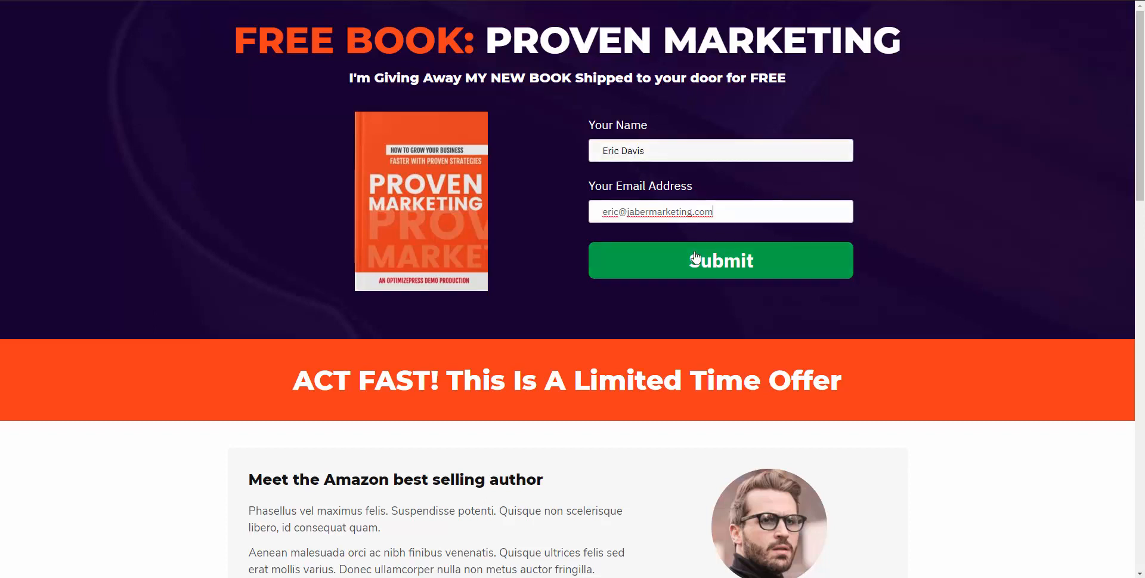
{"action": "left_click", "coordinate": [720, 259]}
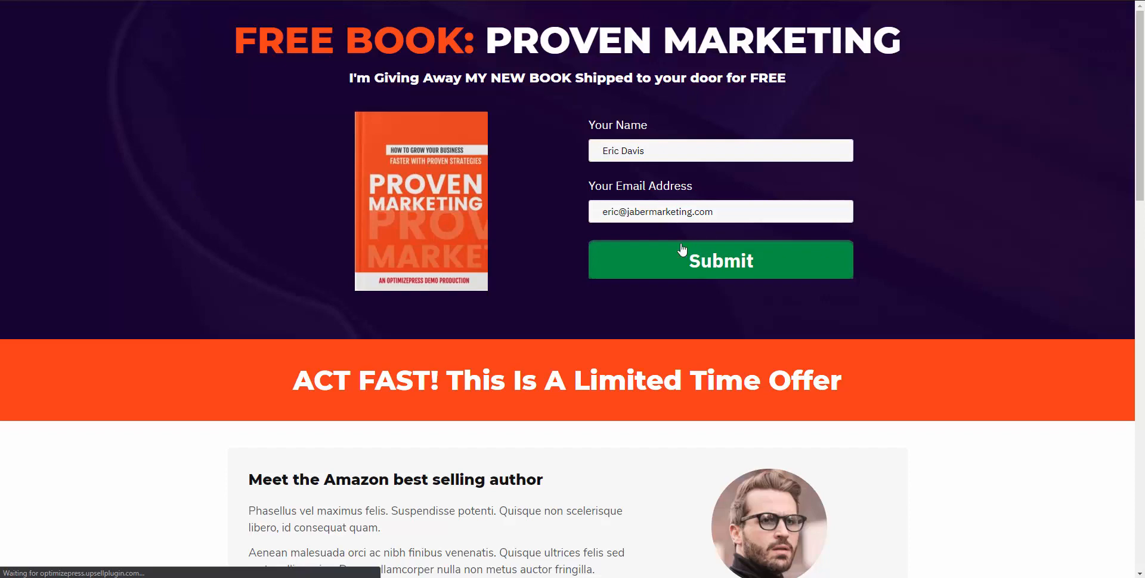
{"action": "left_click", "coordinate": [721, 258]}
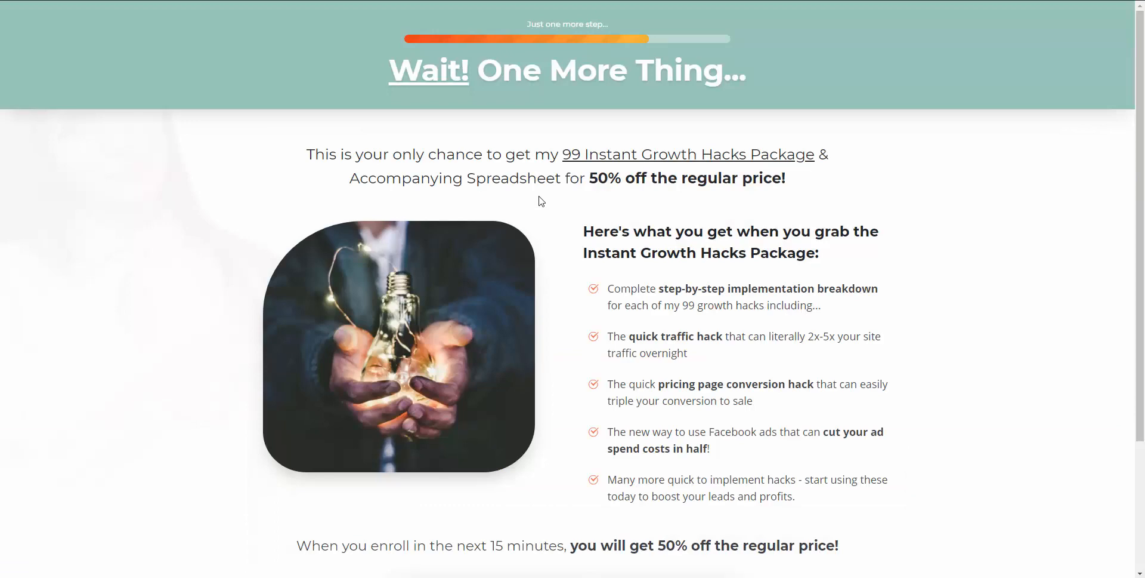
{"action": "mouse_move", "coordinate": [437, 146]}
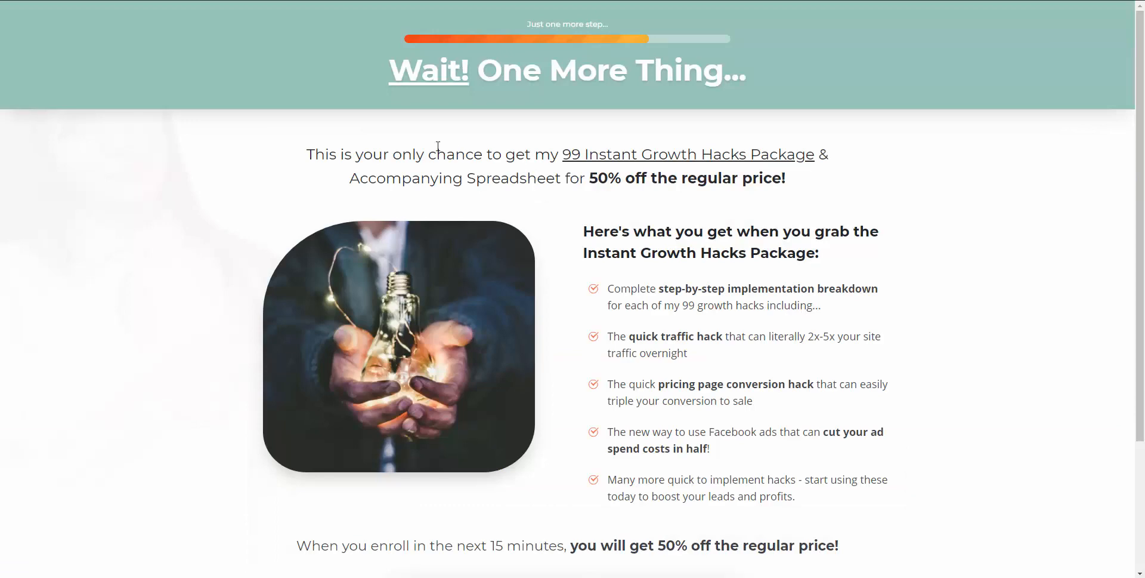
{"action": "mouse_move", "coordinate": [416, 219]}
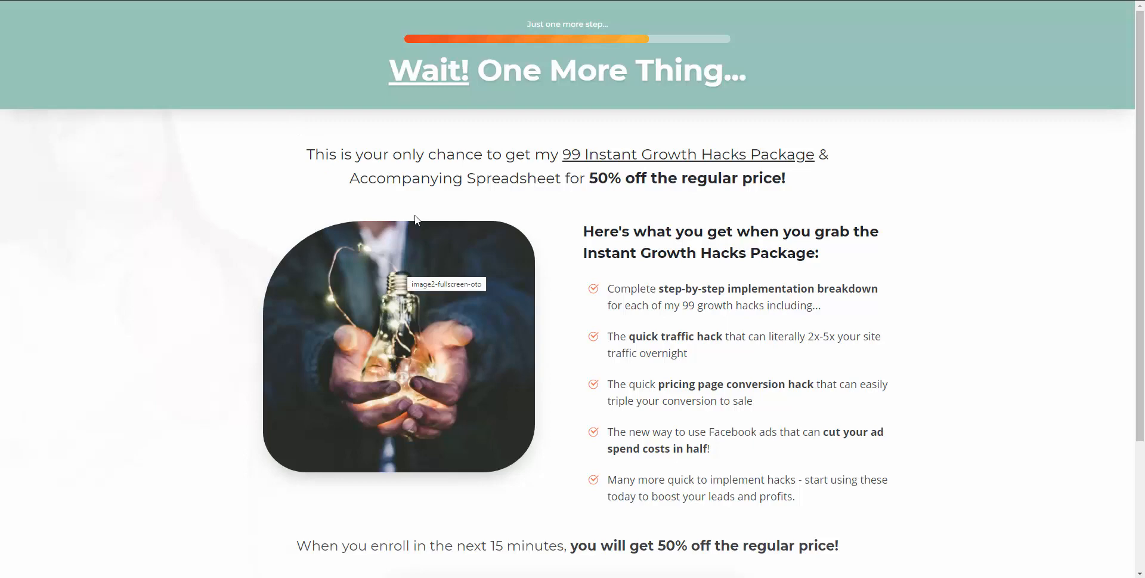
{"action": "mouse_move", "coordinate": [426, 247]}
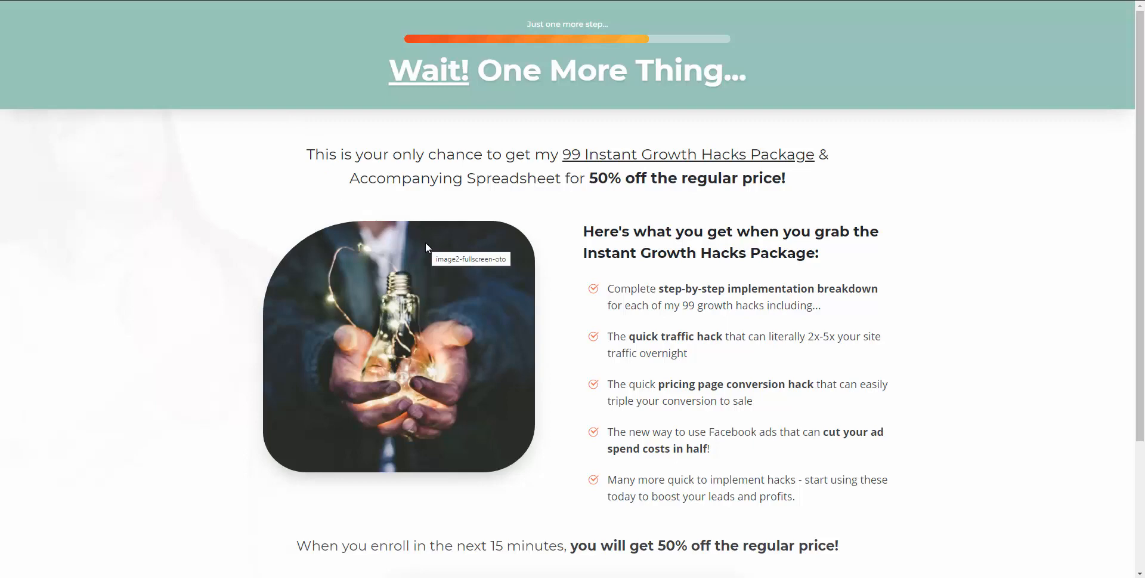
{"action": "mouse_move", "coordinate": [441, 443]}
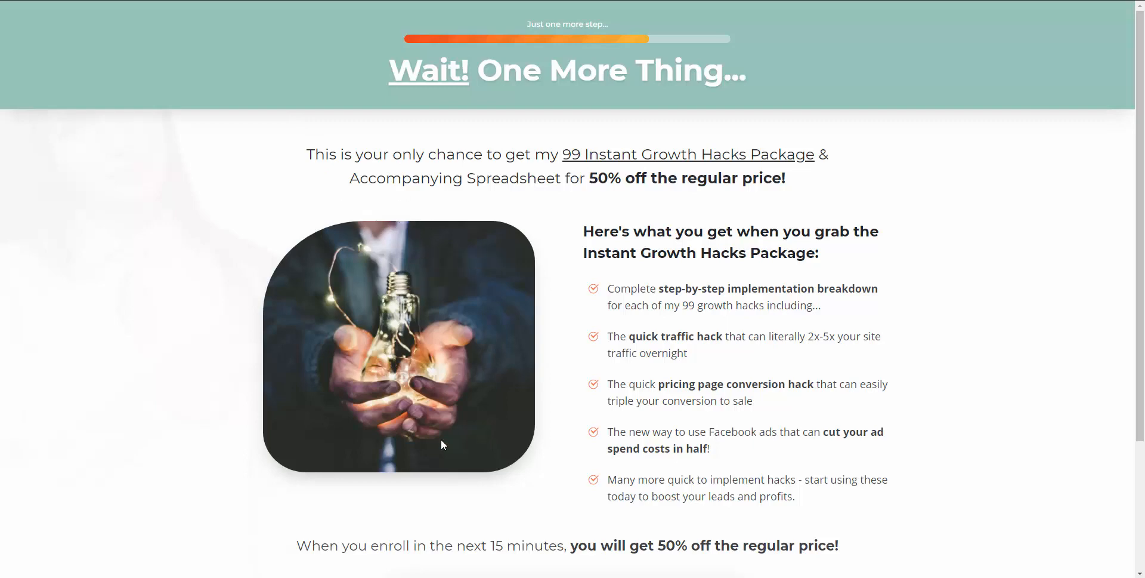
{"action": "mouse_move", "coordinate": [413, 218]}
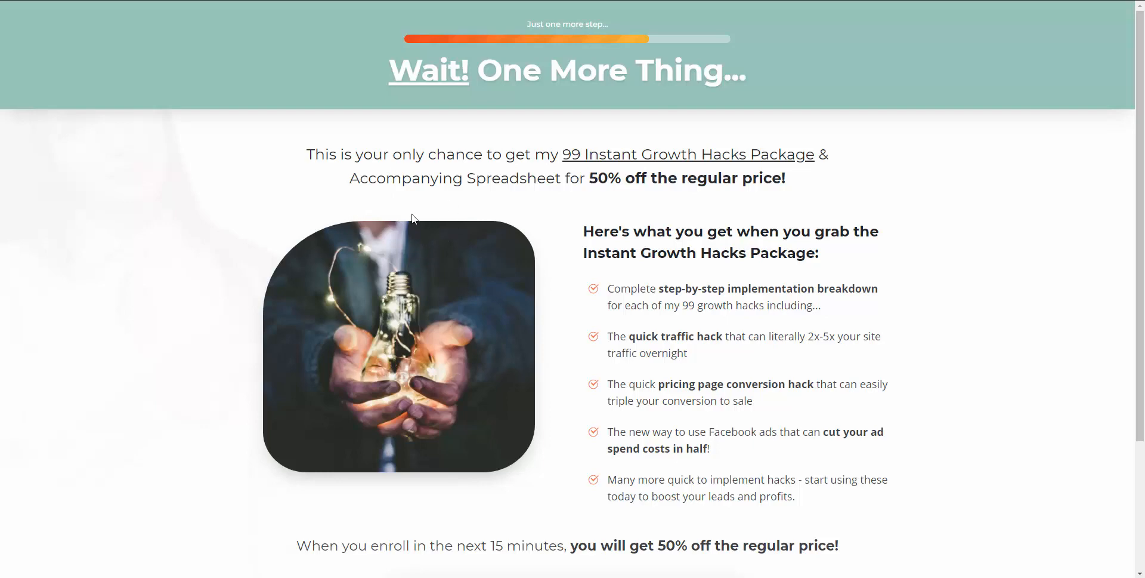
{"action": "mouse_move", "coordinate": [471, 217]}
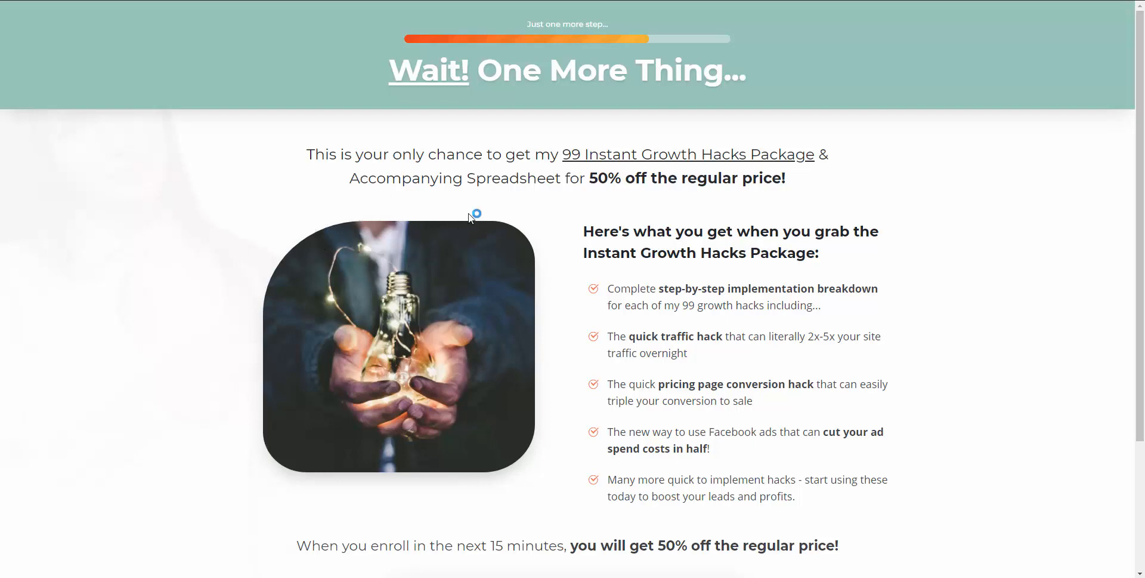
{"action": "mouse_move", "coordinate": [518, 219]}
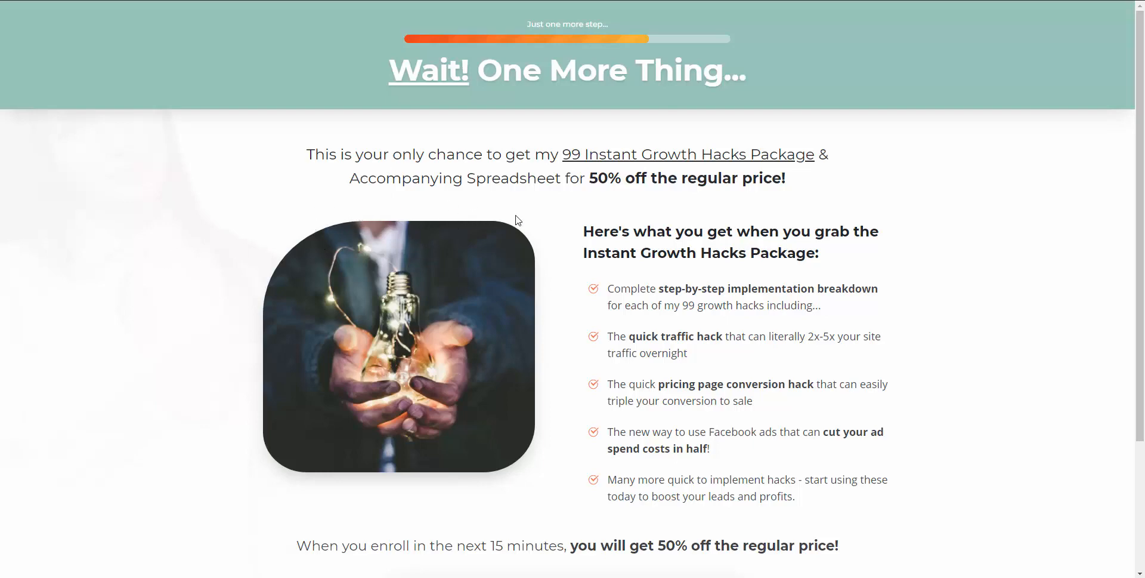
{"action": "mouse_move", "coordinate": [520, 223]}
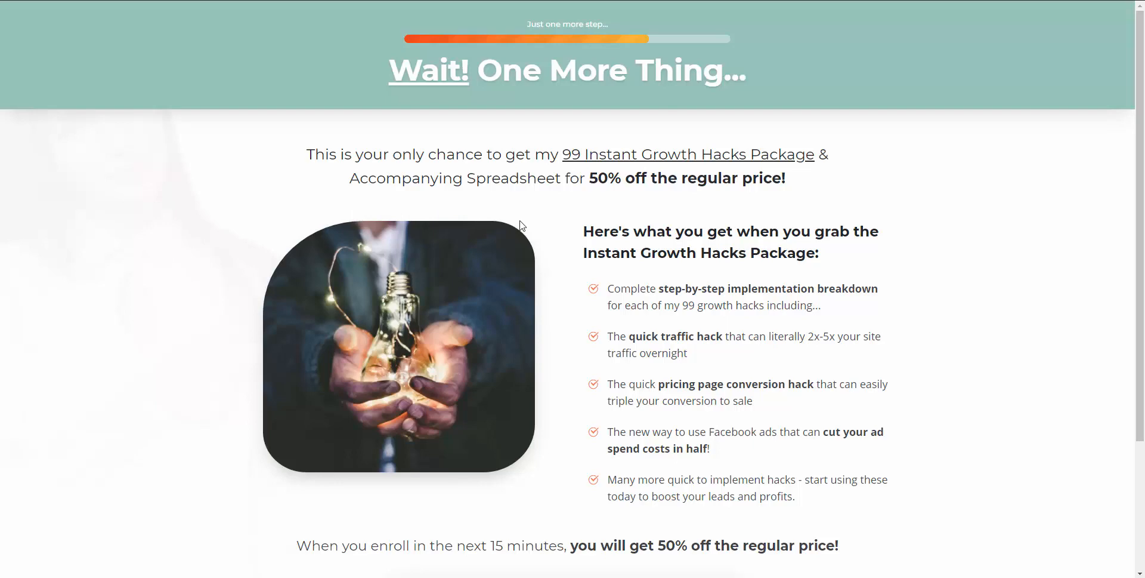
{"action": "mouse_move", "coordinate": [344, 189]}
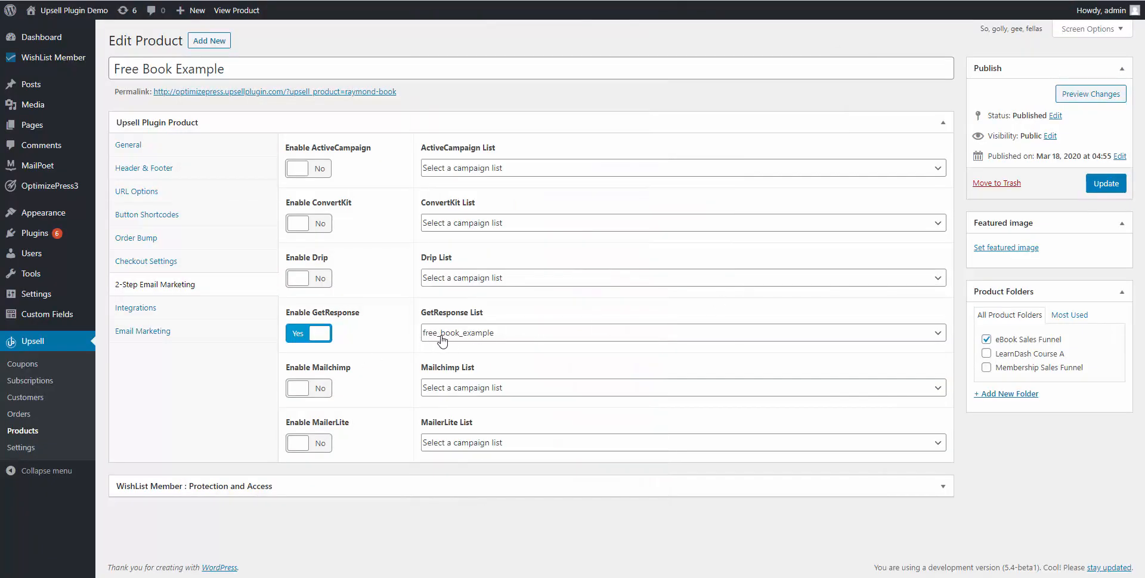
{"action": "mouse_move", "coordinate": [388, 326]}
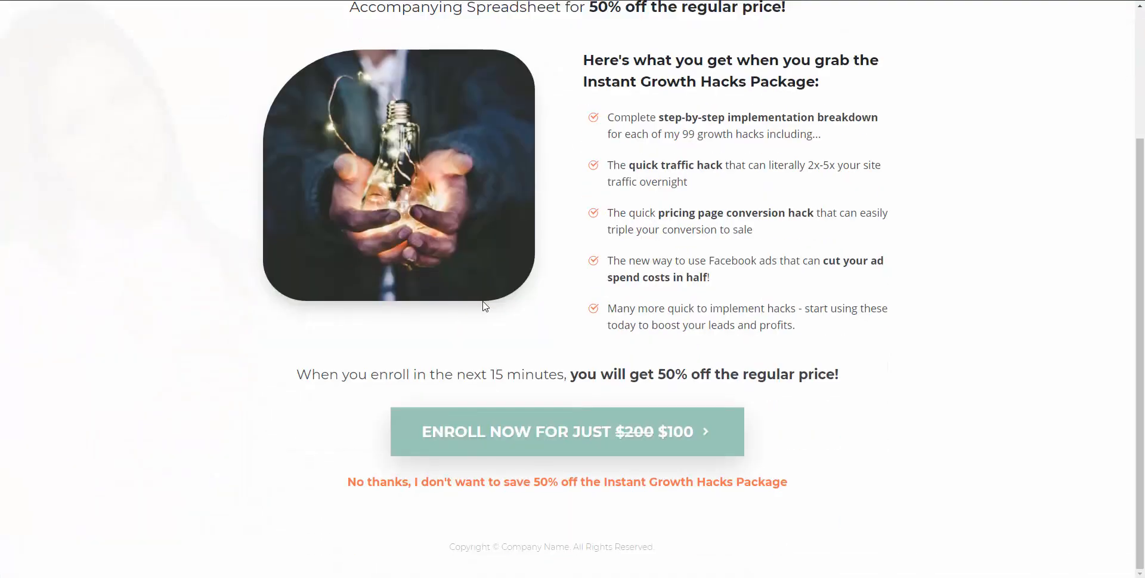
{"action": "mouse_move", "coordinate": [430, 418]}
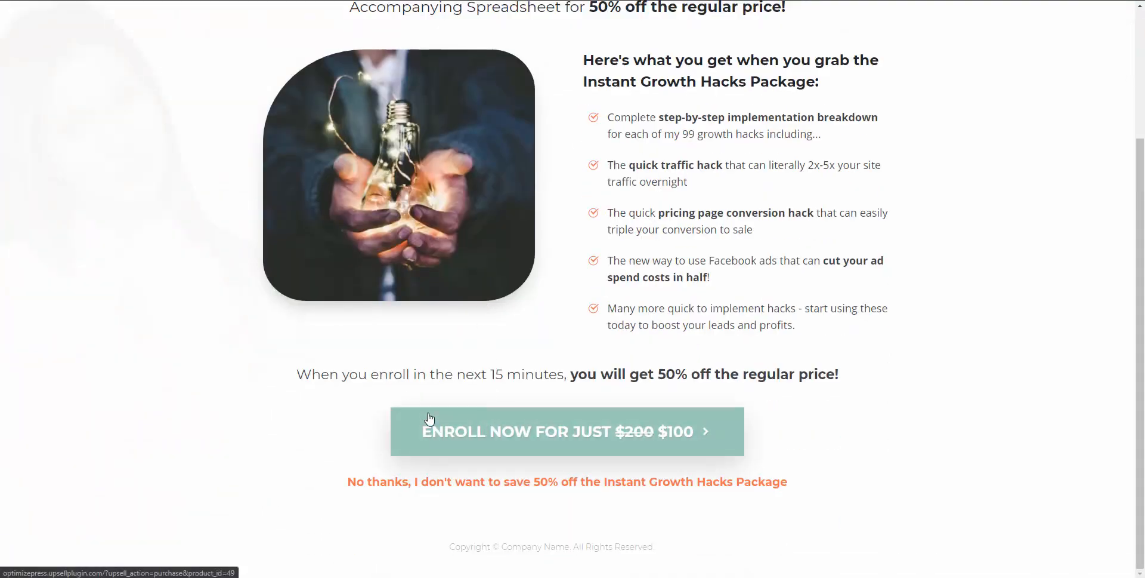
{"action": "mouse_move", "coordinate": [452, 437]}
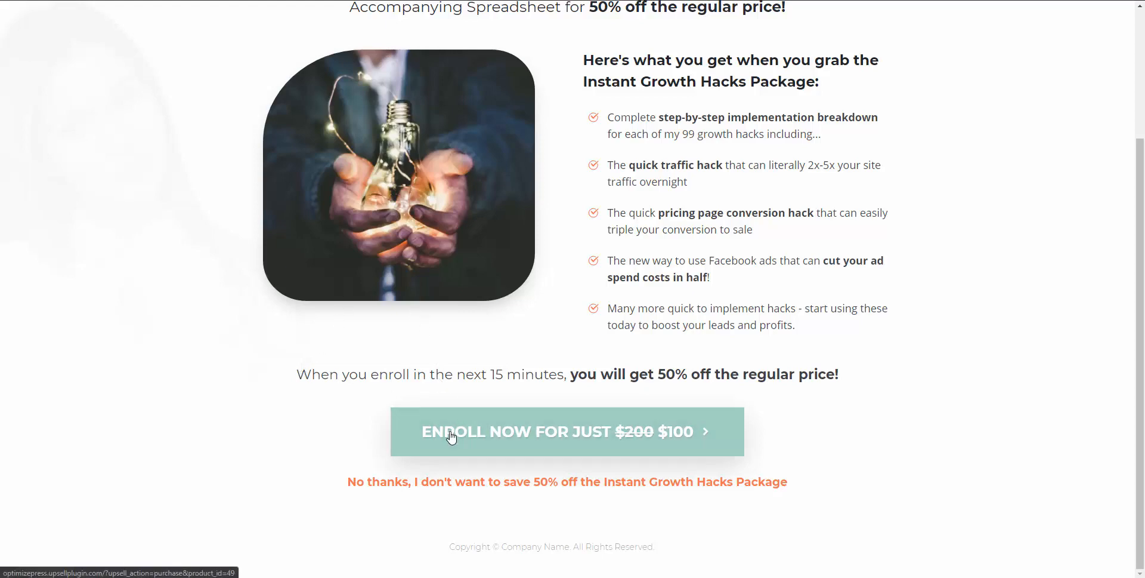
Accept the 'Enroll Now for just $100' growth hacks offer.
{"action": "left_click", "coordinate": [567, 431]}
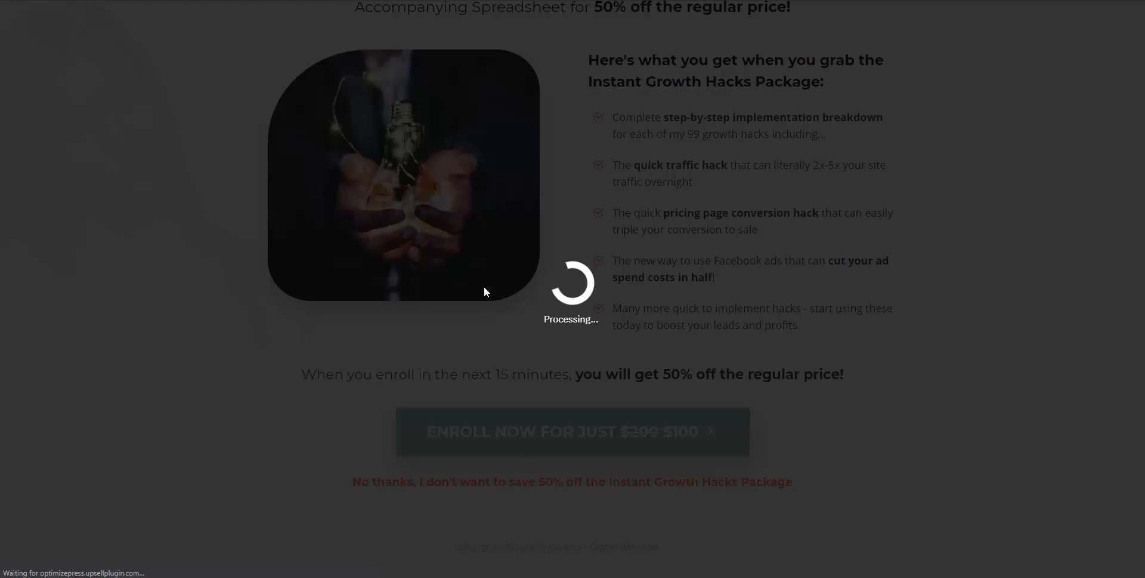
{"action": "mouse_move", "coordinate": [531, 225]}
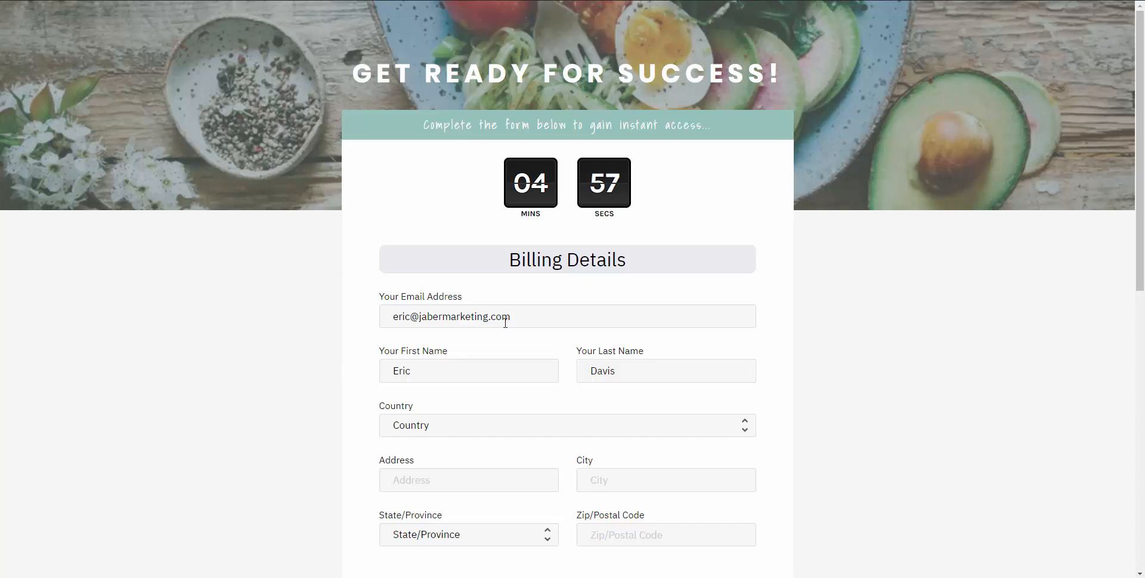
Select the pre-filled billing email on checkout and scroll down the page.
{"action": "double_click", "coordinate": [401, 370]}
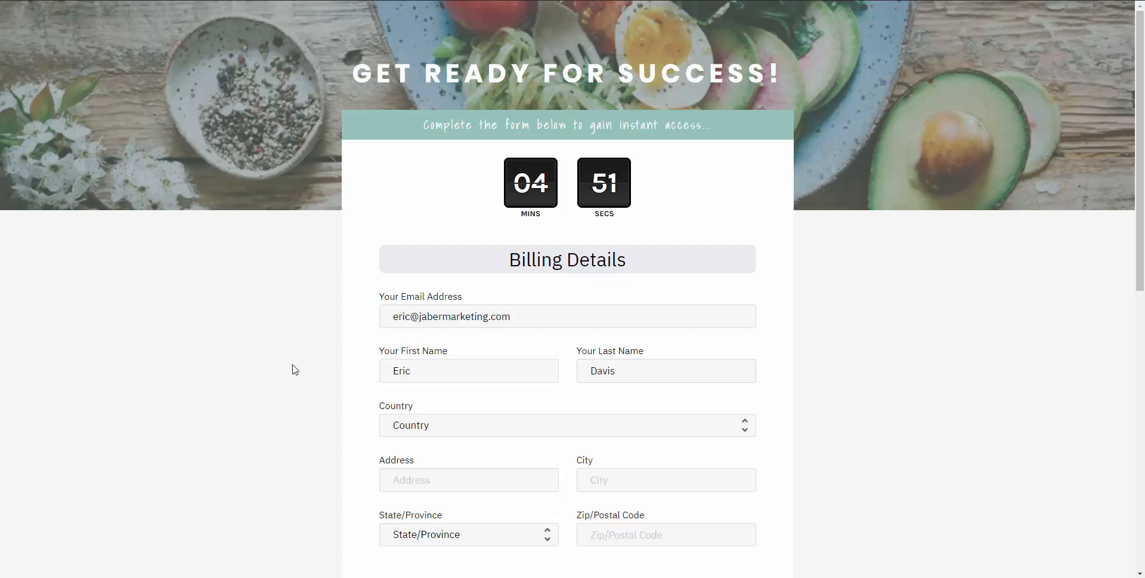
{"action": "scroll", "scroll_direction": "down", "scroll_amount": 3}
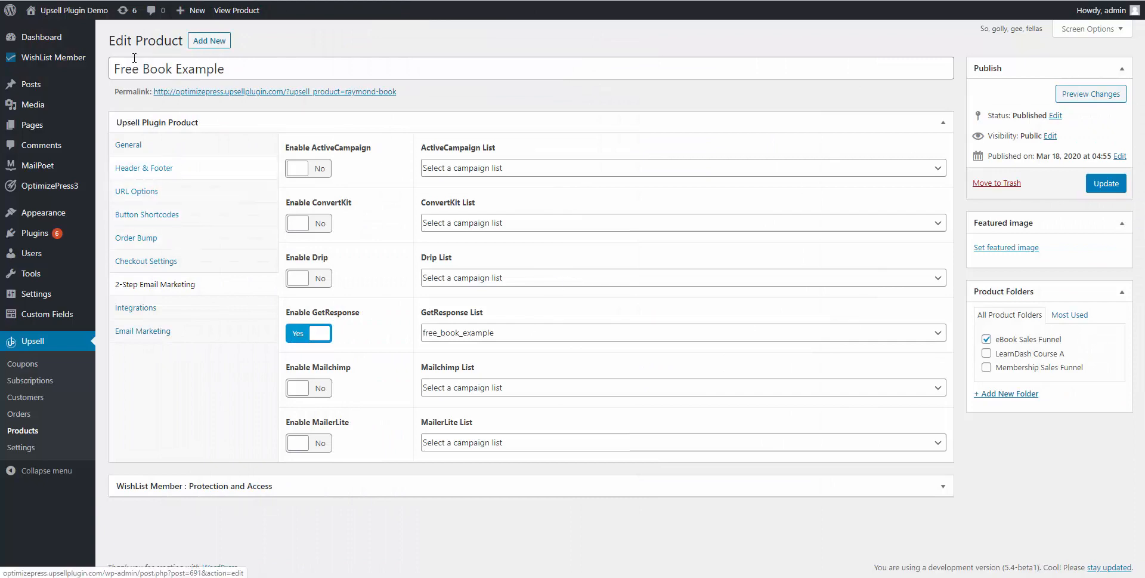
{"action": "mouse_move", "coordinate": [169, 237]}
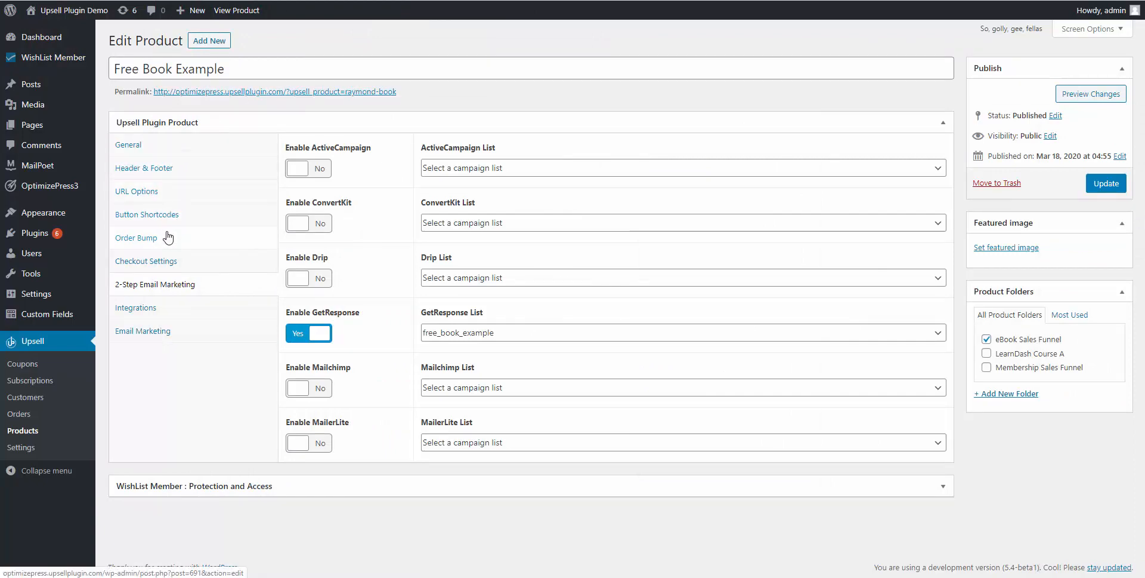
{"action": "left_click", "coordinate": [127, 144]}
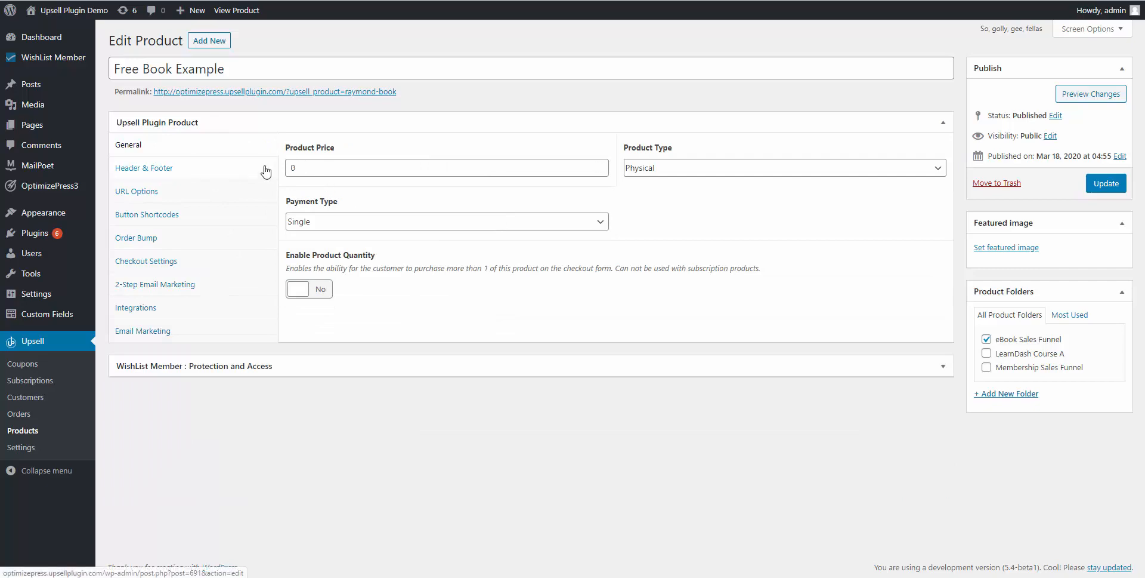
{"action": "mouse_move", "coordinate": [163, 244]}
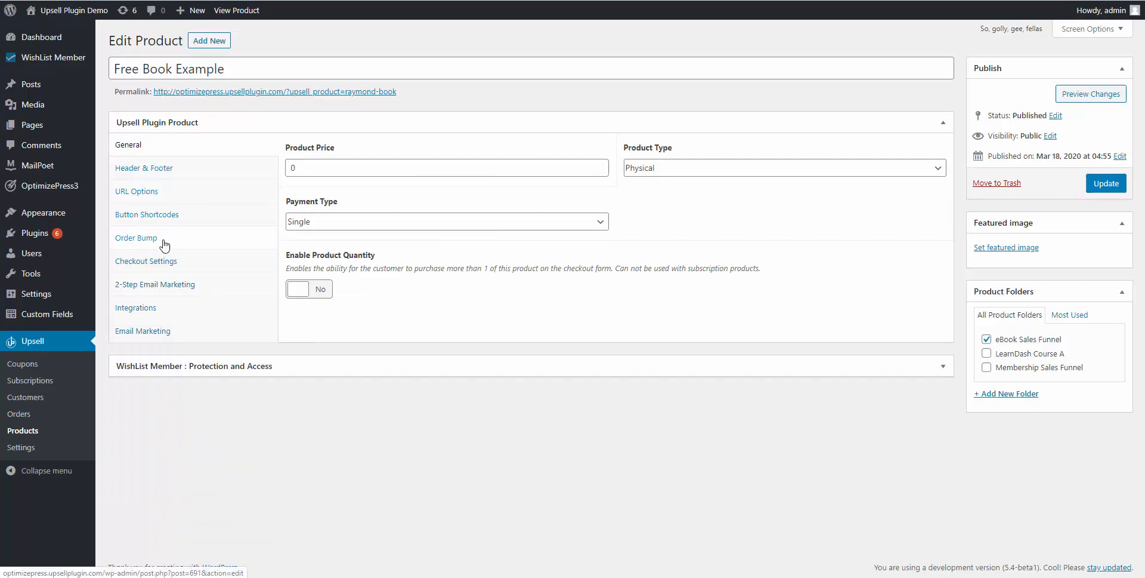
{"action": "mouse_move", "coordinate": [352, 202]}
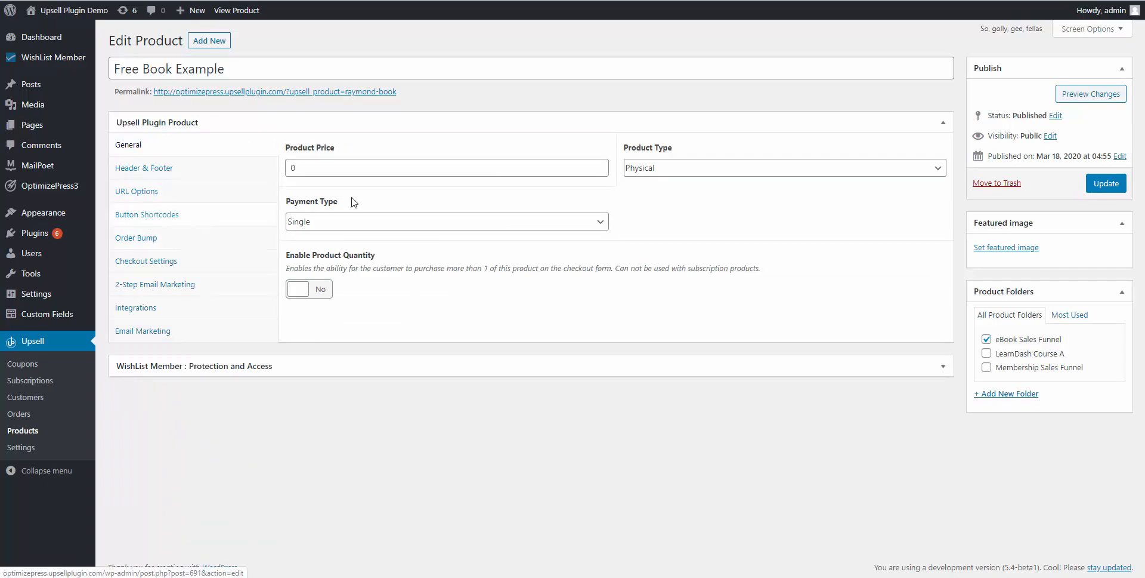
{"action": "left_click", "coordinate": [147, 214]}
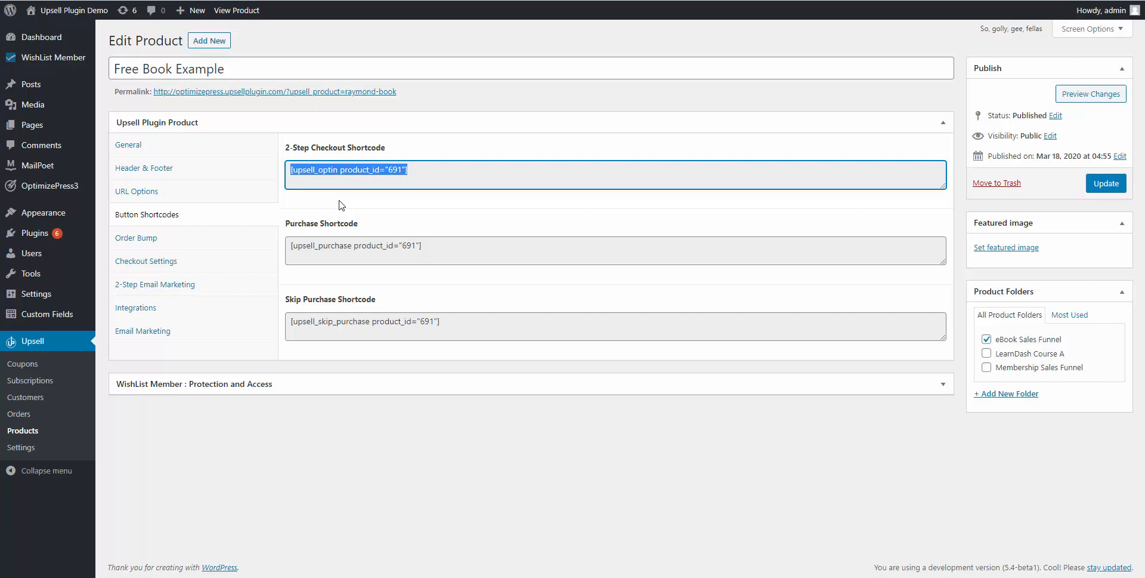
{"action": "mouse_move", "coordinate": [154, 284]}
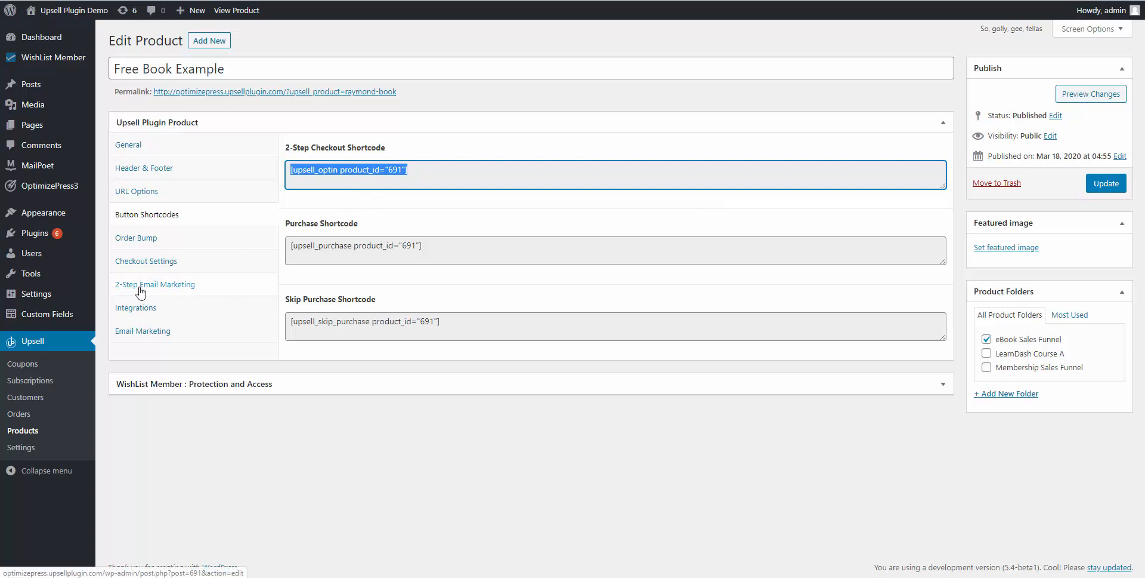
{"action": "left_click", "coordinate": [153, 284]}
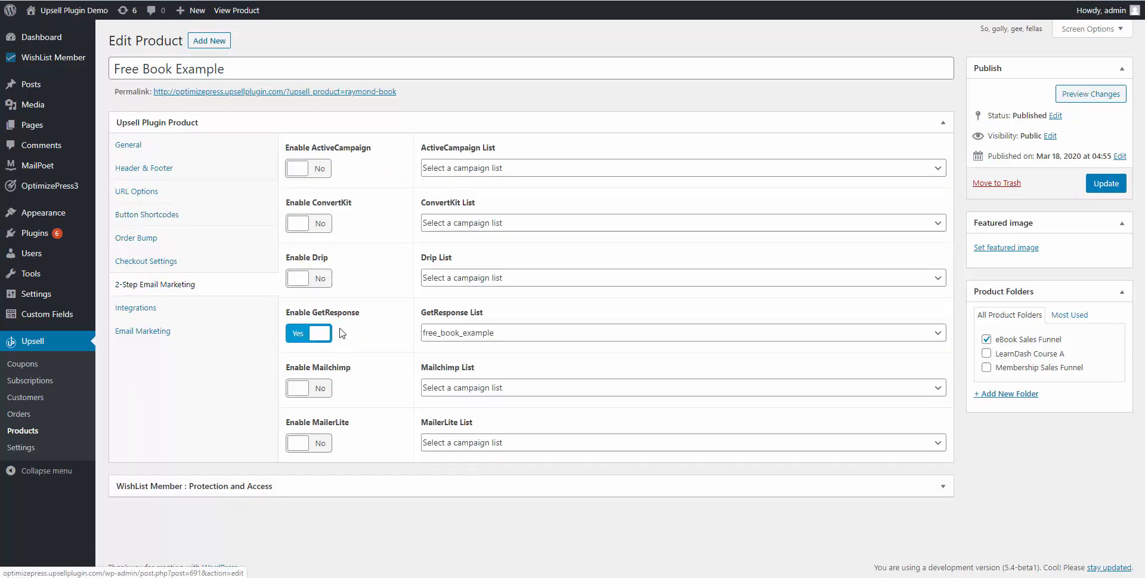
{"action": "mouse_move", "coordinate": [410, 368]}
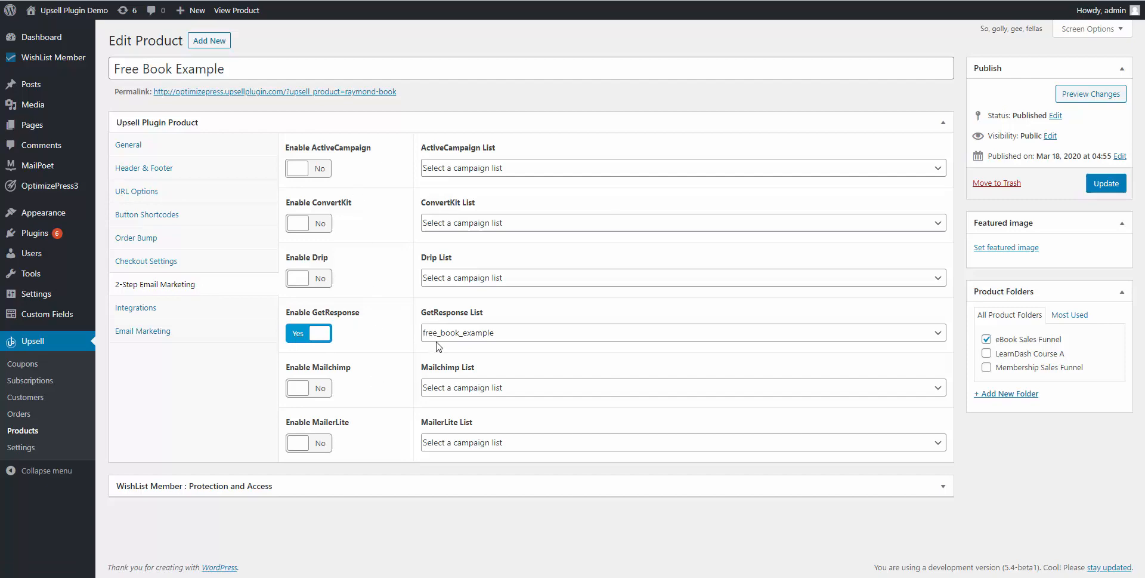
{"action": "mouse_move", "coordinate": [437, 325]}
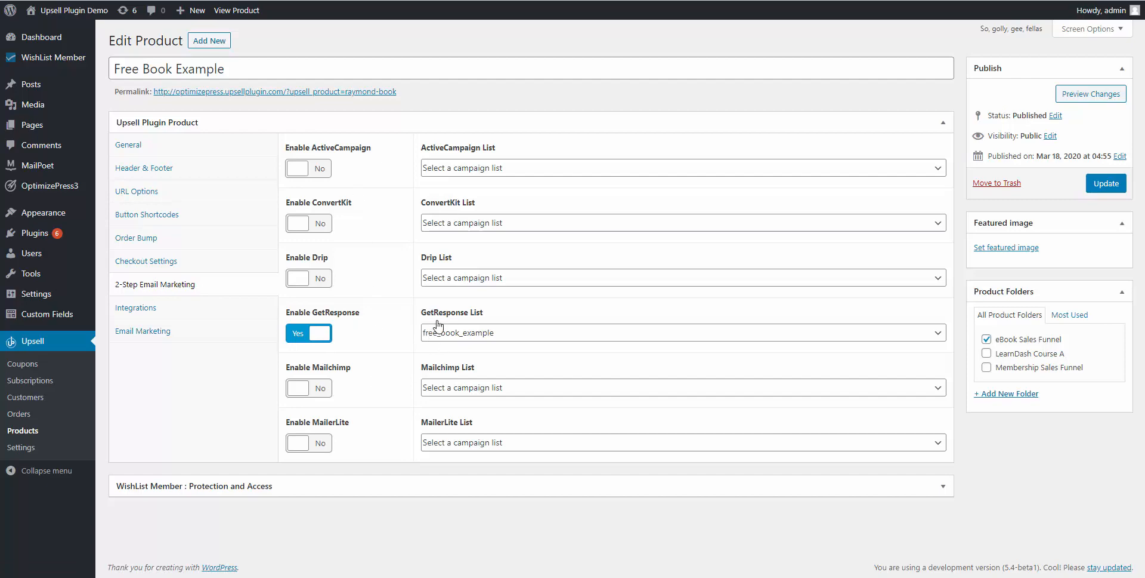
{"action": "left_click", "coordinate": [681, 332]}
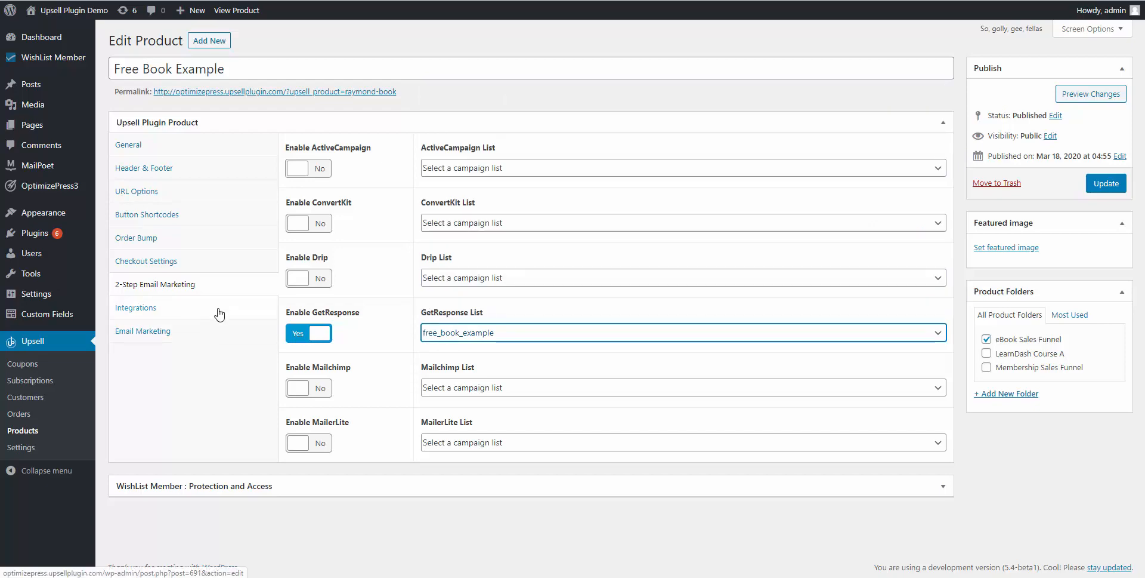
{"action": "mouse_move", "coordinate": [256, 303]}
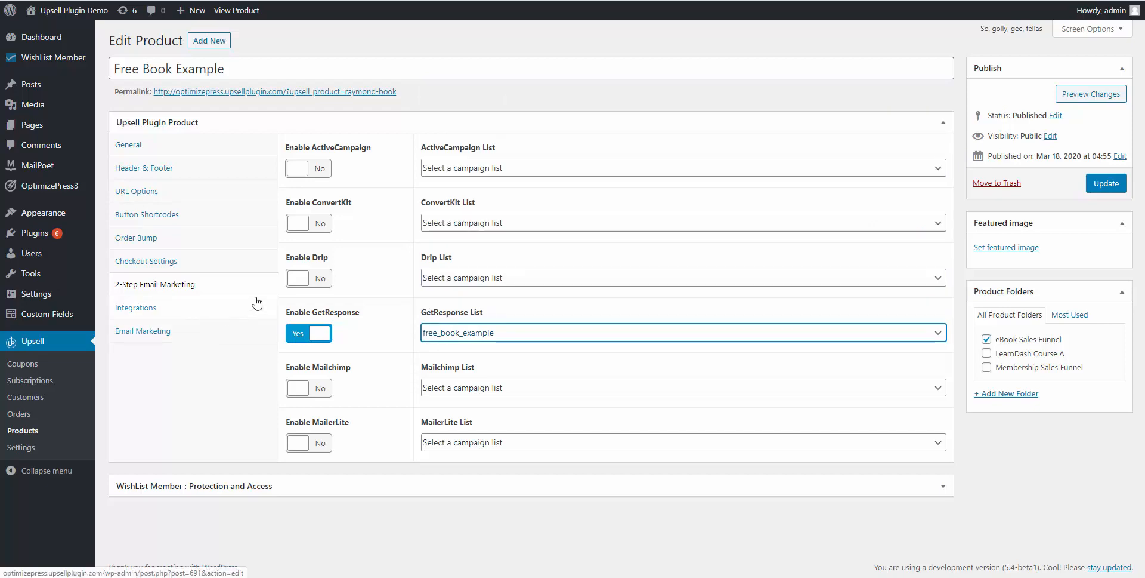